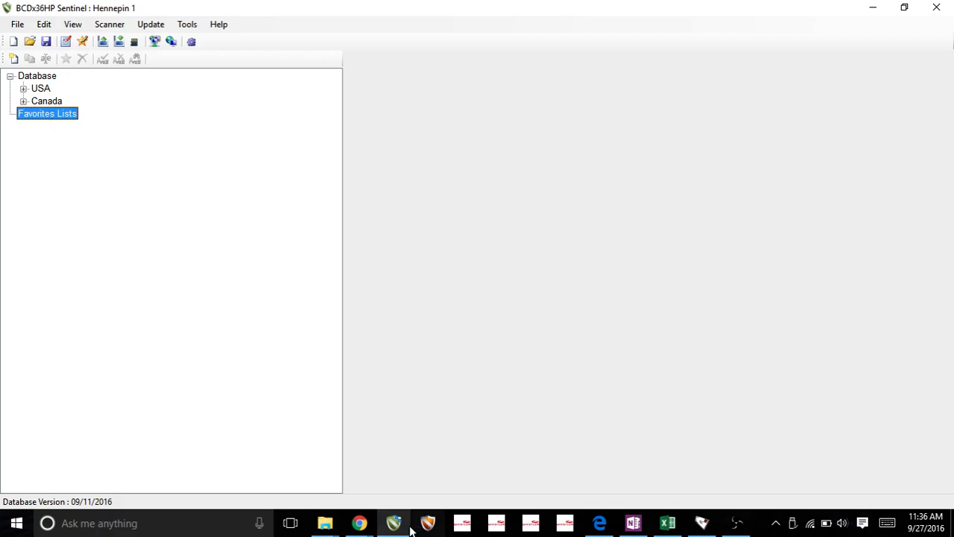
{"action": "mouse_move", "coordinate": [358, 16]}
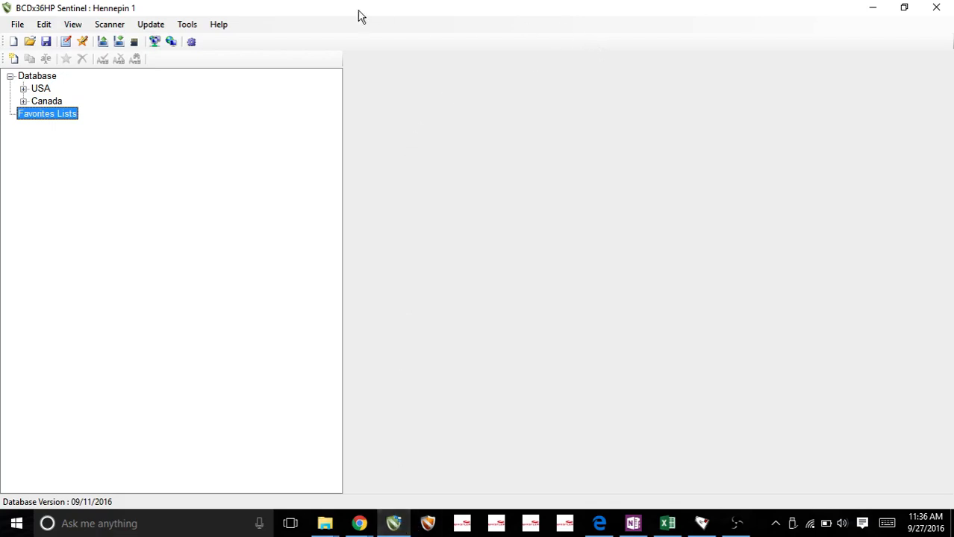
{"action": "mouse_move", "coordinate": [397, 406]}
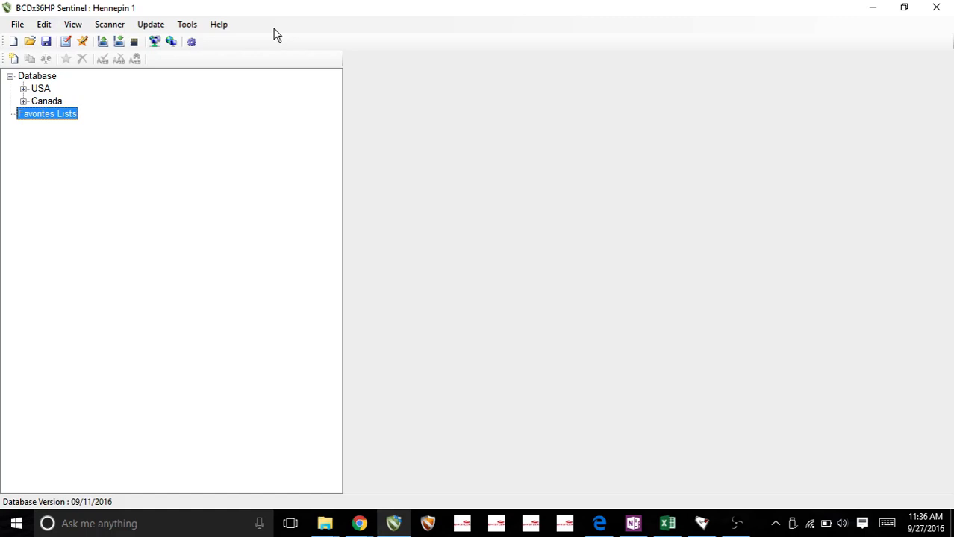
{"action": "mouse_move", "coordinate": [289, 37]}
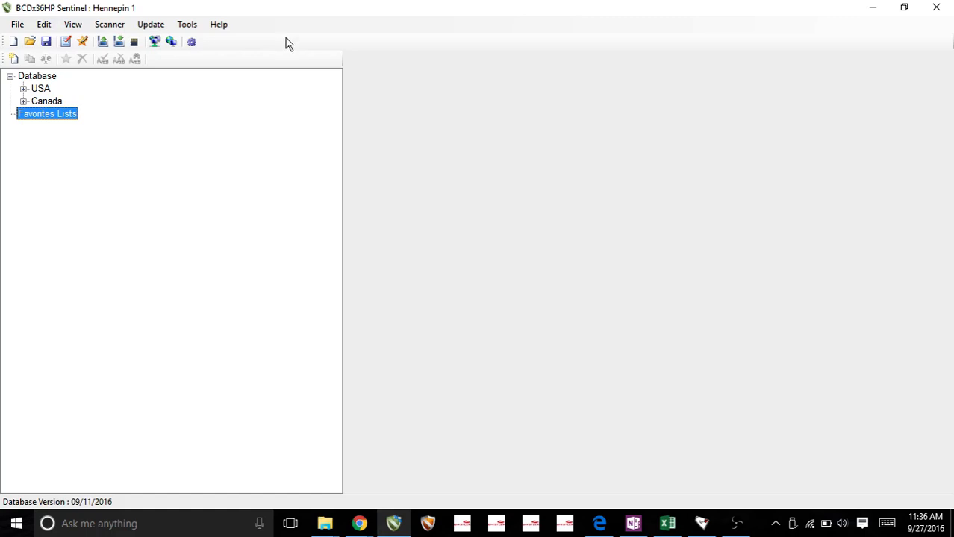
Create a new scanner profile named 'Hennepin 2'
{"action": "left_click", "coordinate": [17, 24]}
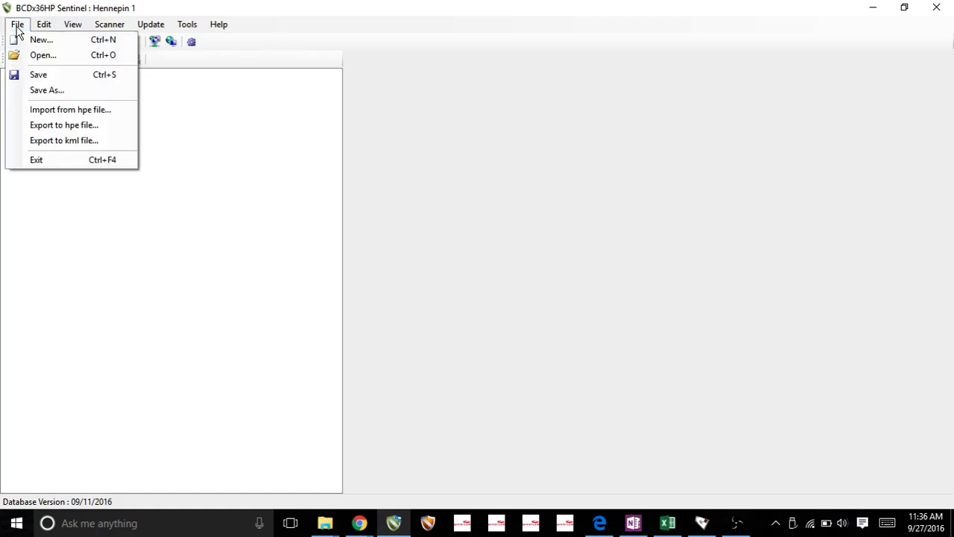
{"action": "left_click", "coordinate": [40, 39]}
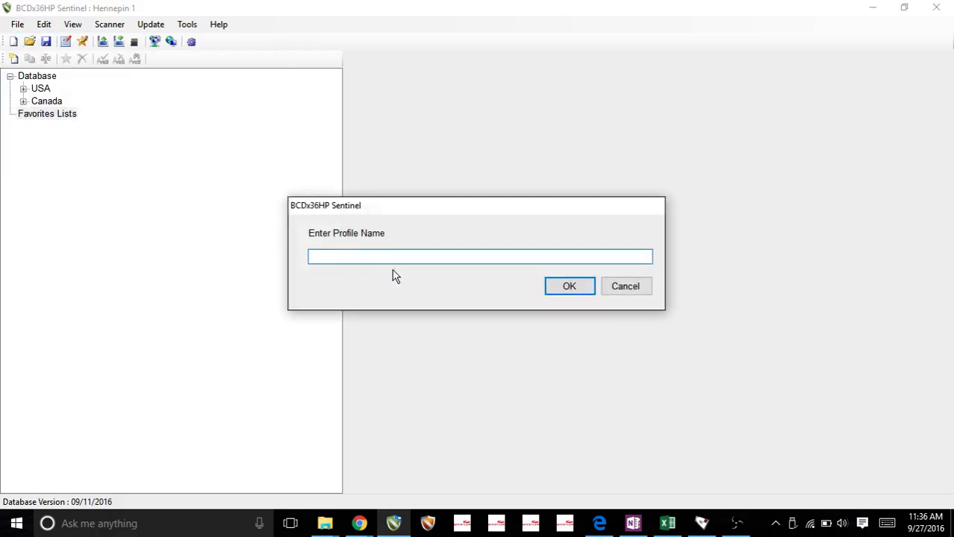
{"action": "type", "text": "Henn"}
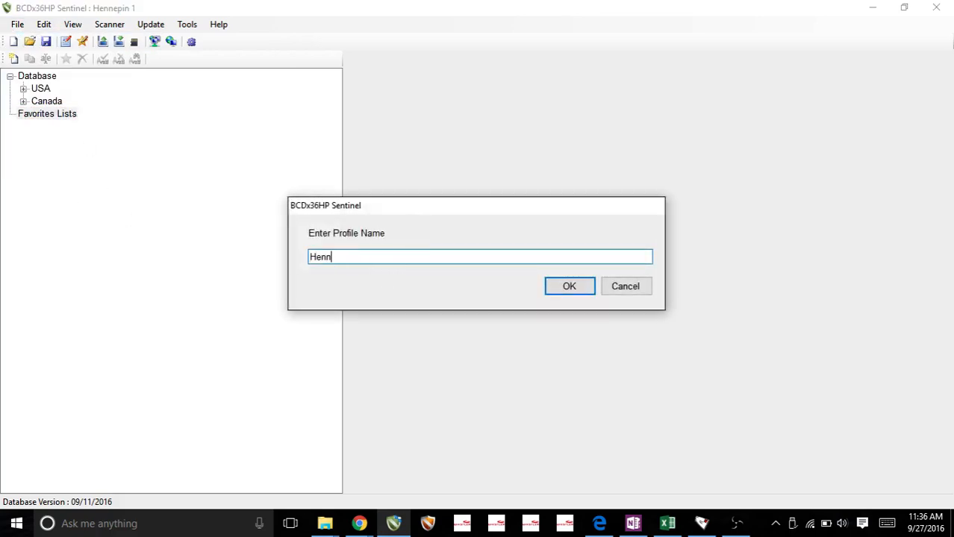
{"action": "type", "text": "epin 2"}
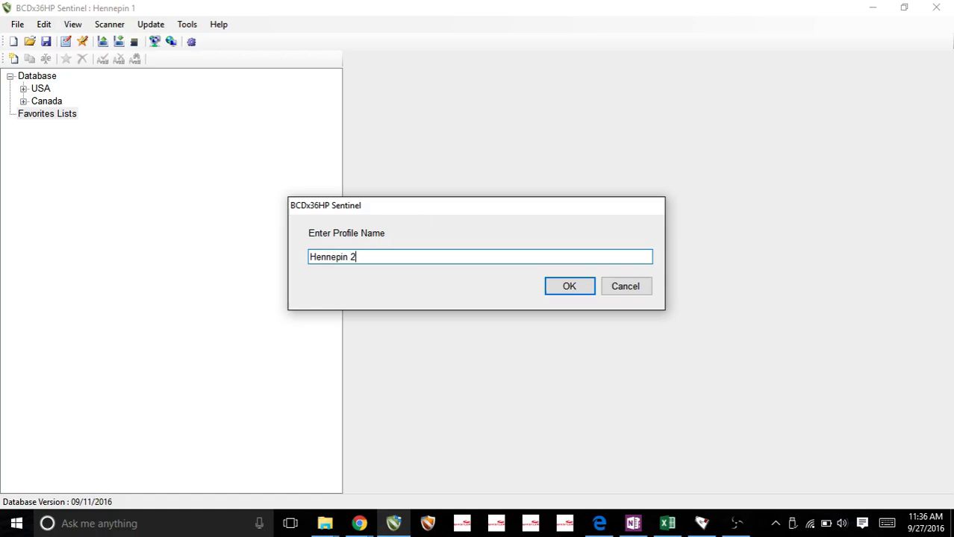
{"action": "mouse_move", "coordinate": [439, 272]}
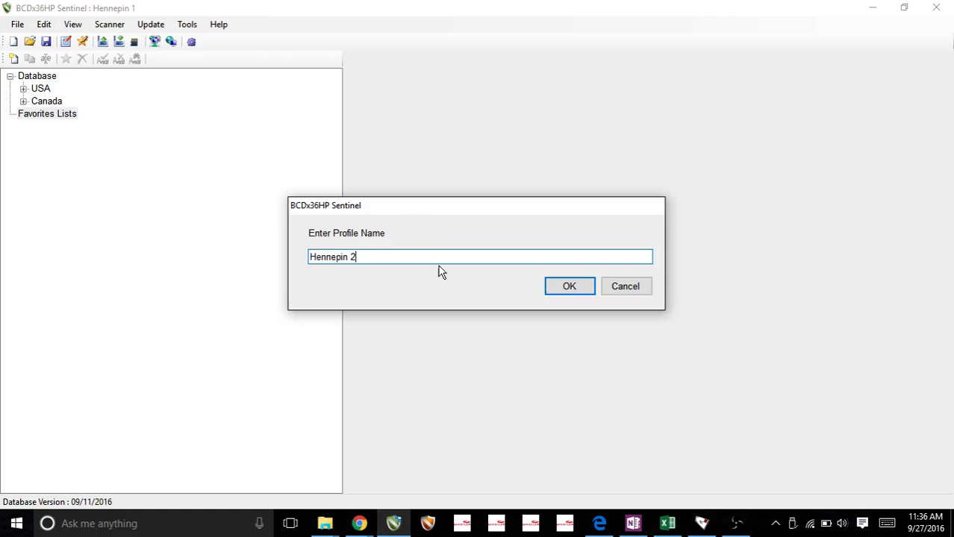
{"action": "left_click", "coordinate": [569, 287]}
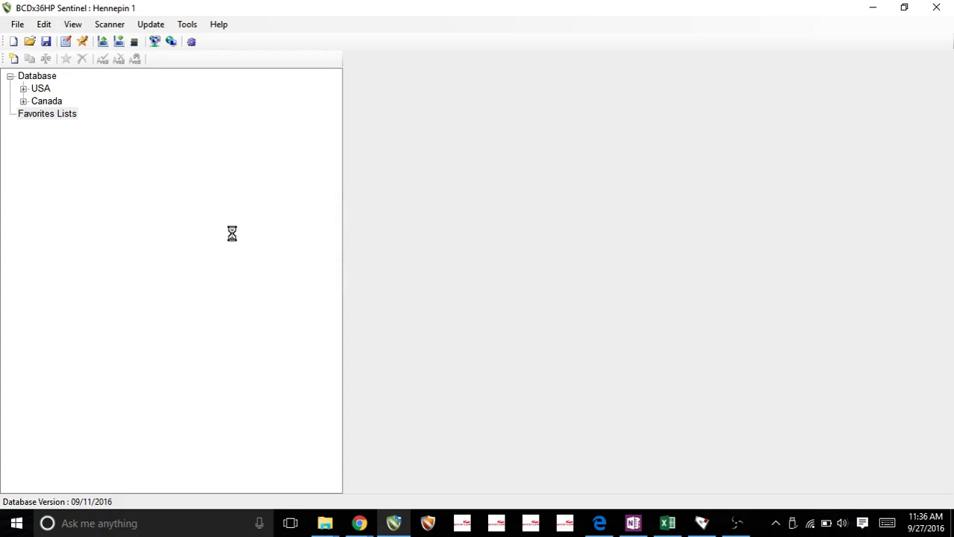
Create a new, empty favorites list named 'Hennepin' in the Favorites List Editor
{"action": "left_click", "coordinate": [36, 75]}
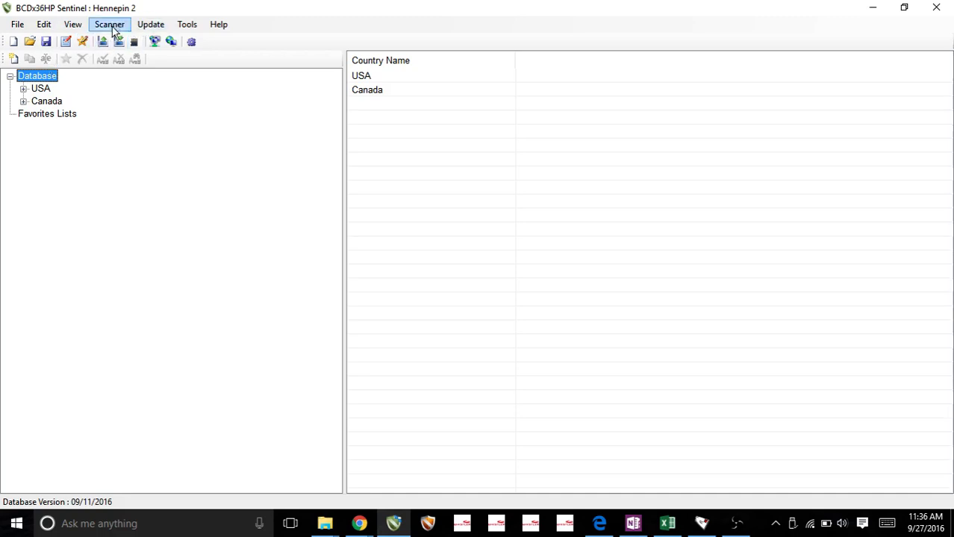
{"action": "mouse_move", "coordinate": [54, 145]}
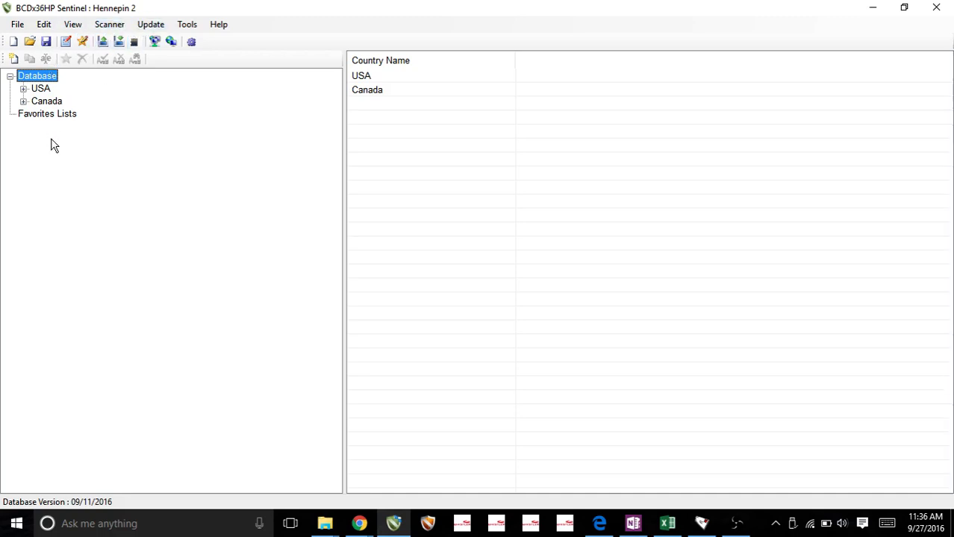
{"action": "mouse_move", "coordinate": [122, 171]}
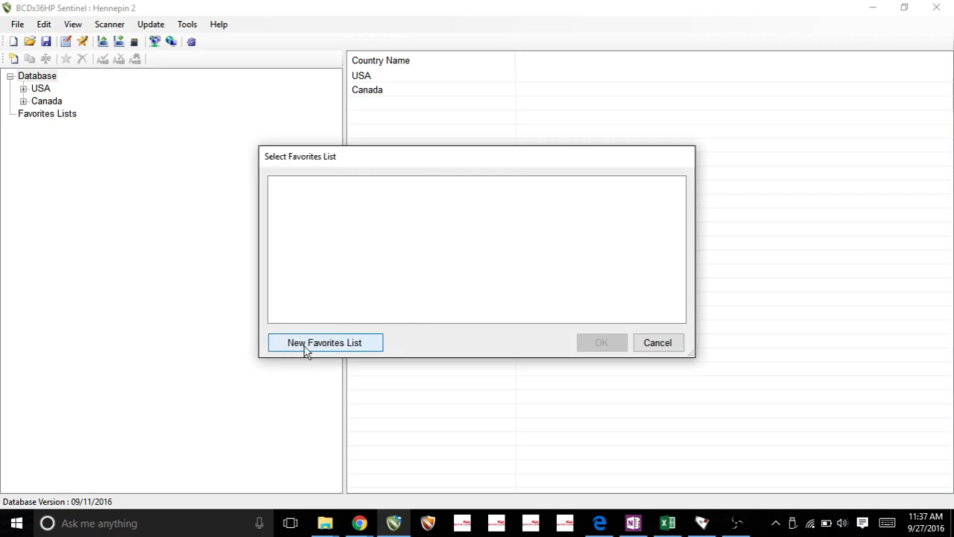
{"action": "left_click", "coordinate": [326, 342]}
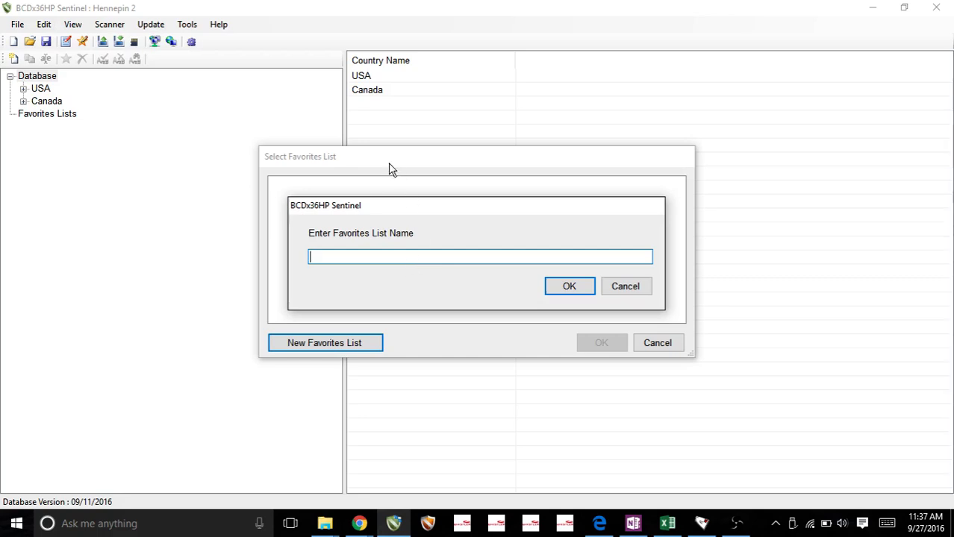
{"action": "type", "text": "Hennepin"}
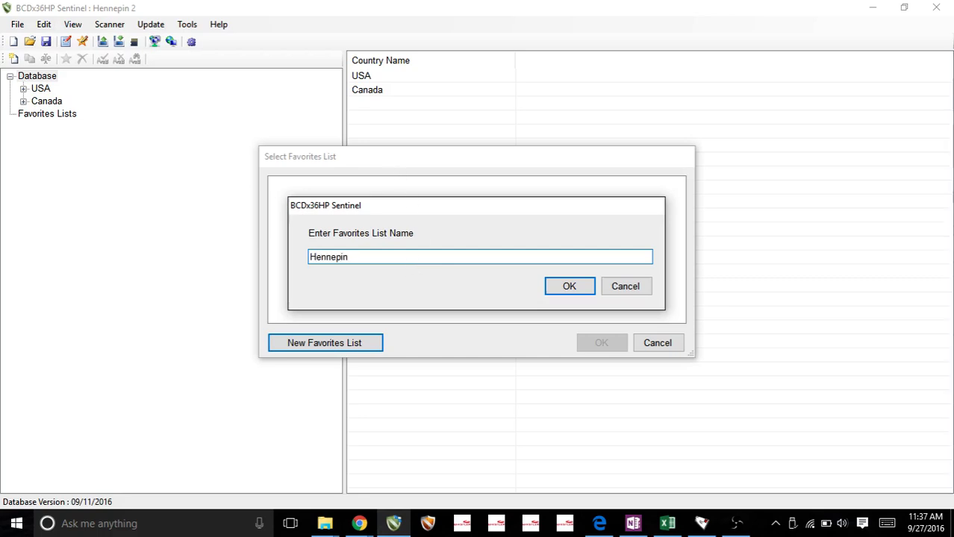
{"action": "left_click", "coordinate": [624, 286]}
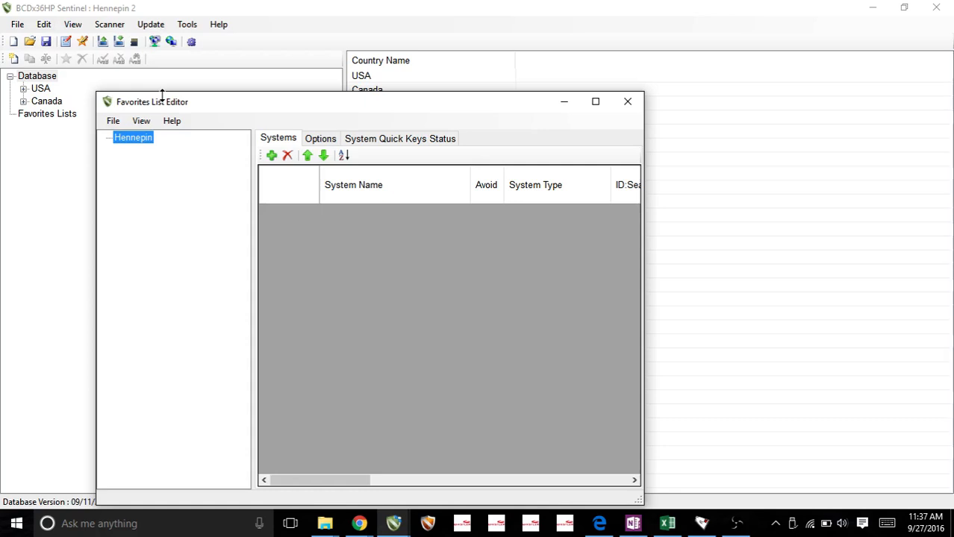
{"action": "left_click", "coordinate": [626, 101]}
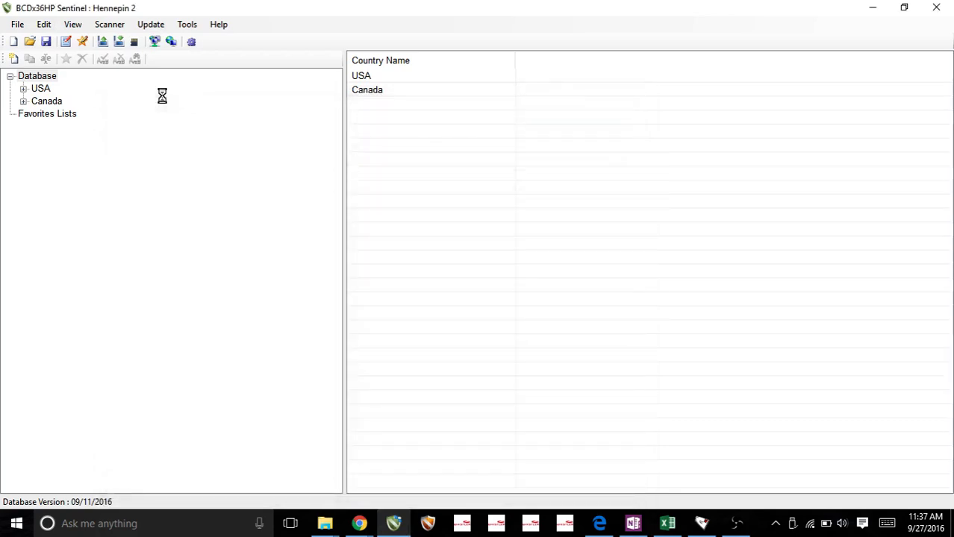
Expand the database tree USA > Minnesota > Hennepin county down to its County Systems
{"action": "left_click", "coordinate": [12, 113]}
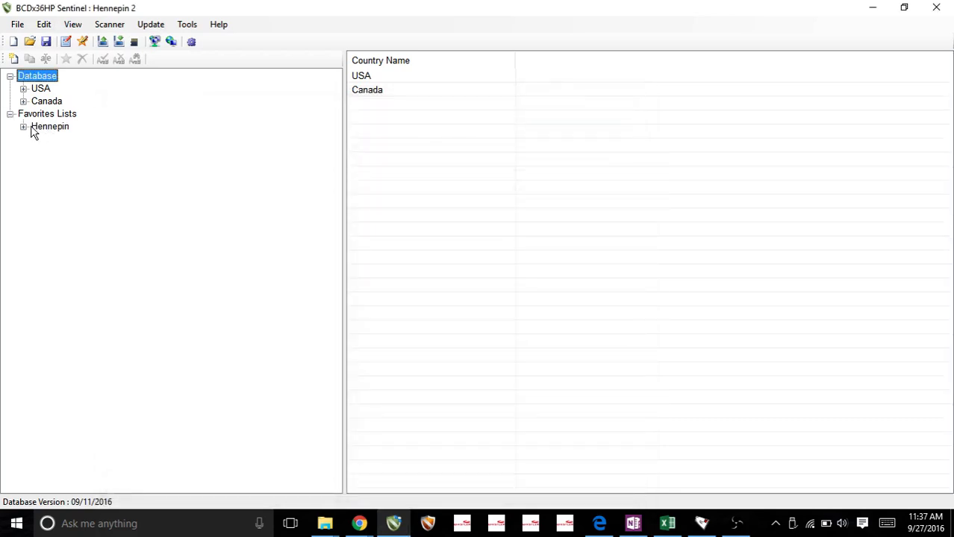
{"action": "mouse_move", "coordinate": [54, 134]}
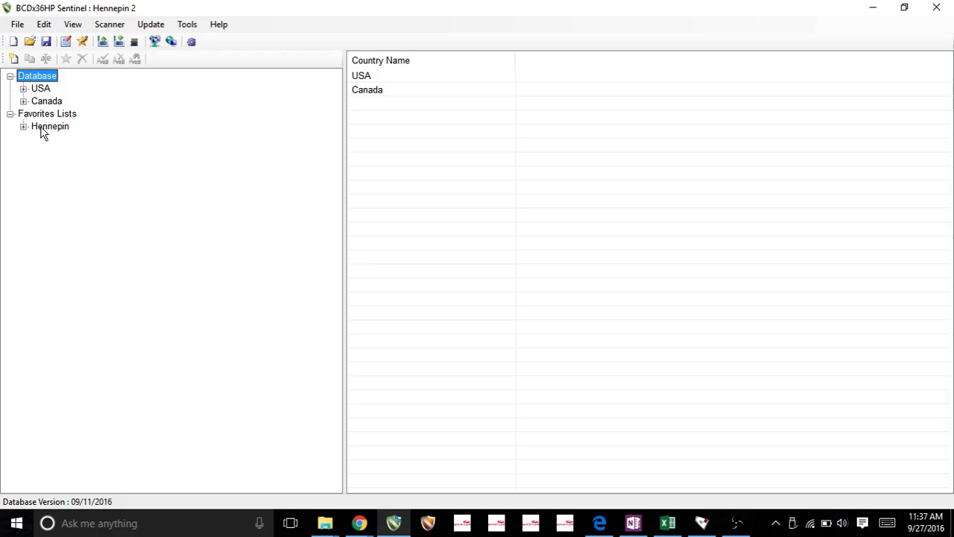
{"action": "mouse_move", "coordinate": [51, 89]}
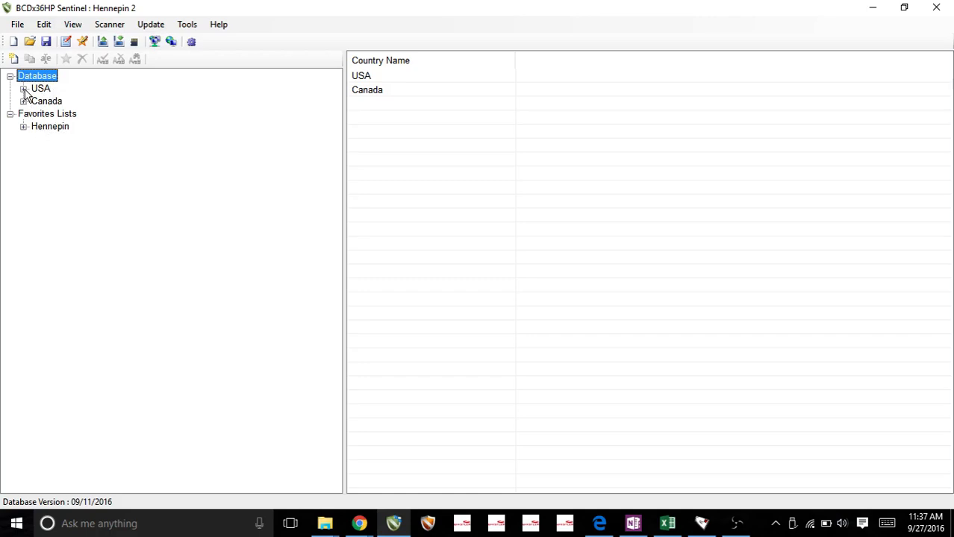
{"action": "left_click", "coordinate": [24, 88]}
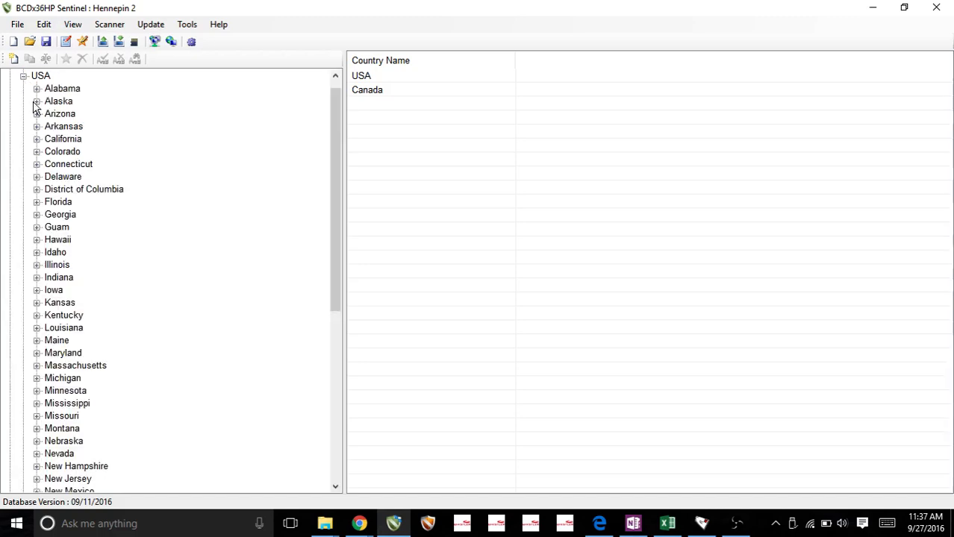
{"action": "mouse_move", "coordinate": [51, 394]}
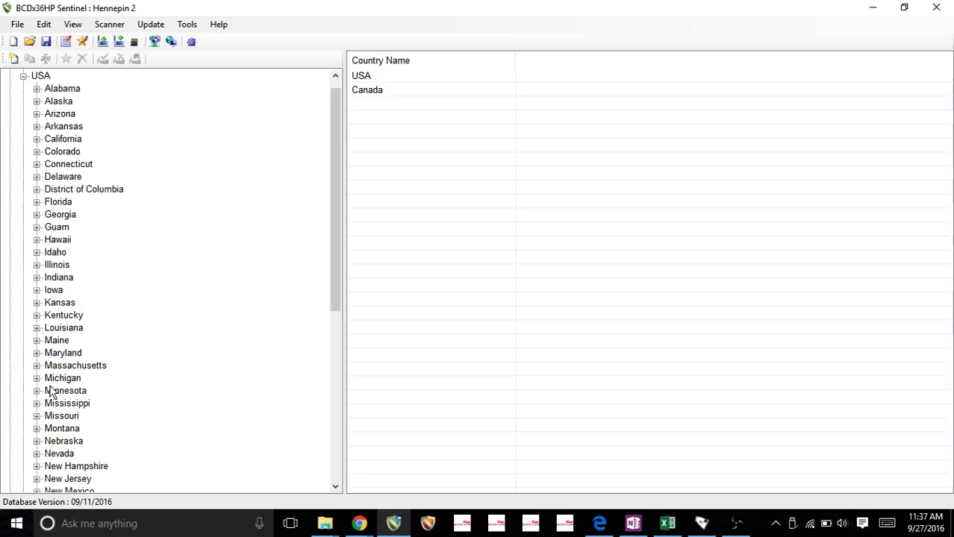
{"action": "left_click", "coordinate": [36, 391]}
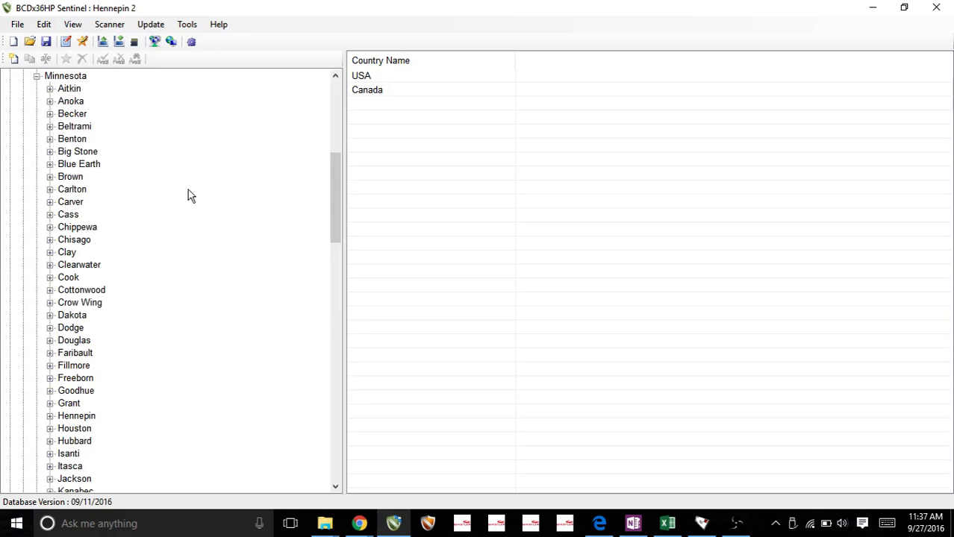
{"action": "mouse_move", "coordinate": [65, 156]}
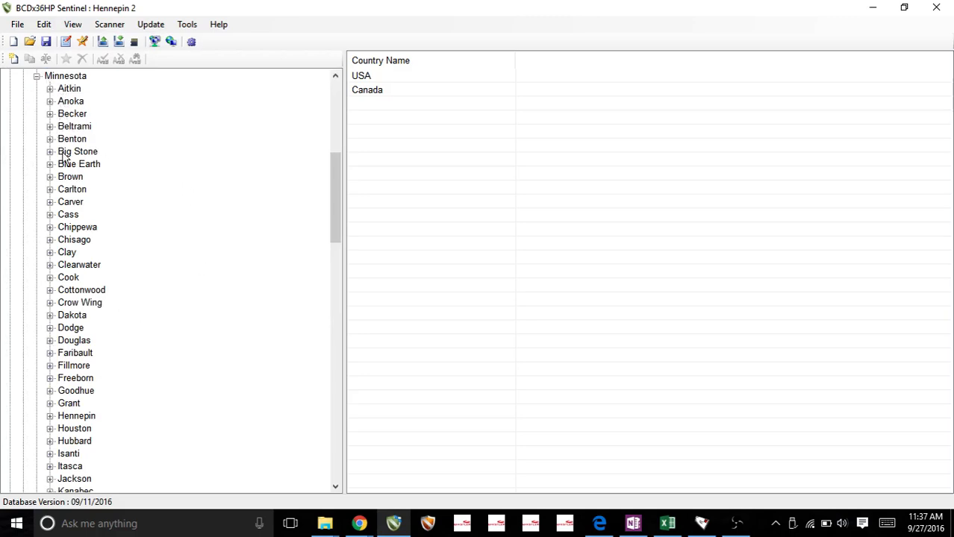
{"action": "scroll", "scroll_direction": "down", "scroll_amount": 3}
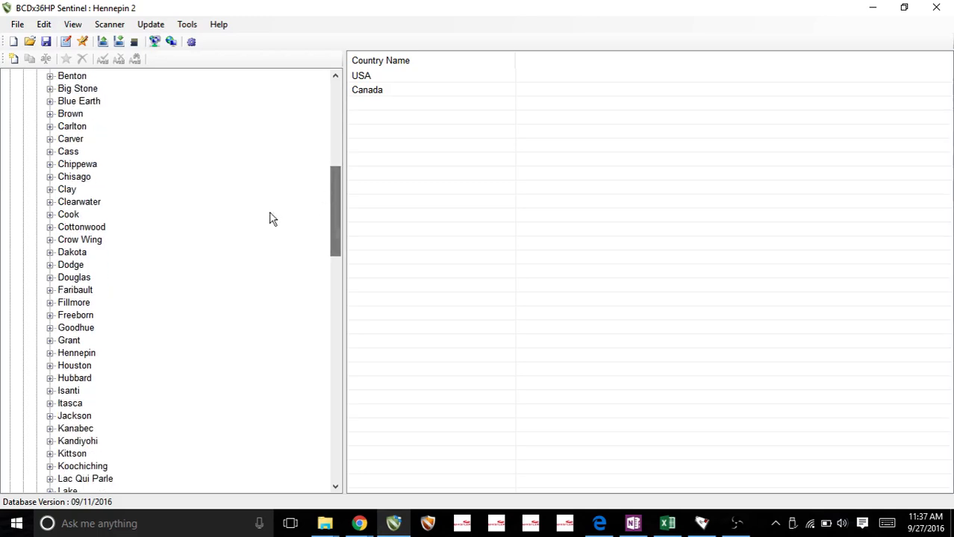
{"action": "left_click", "coordinate": [51, 352]}
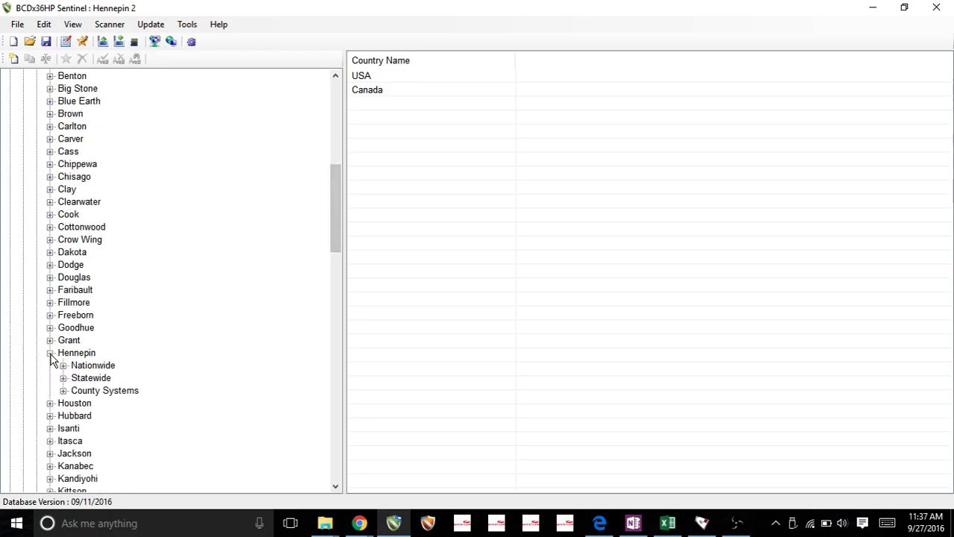
{"action": "scroll", "scroll_direction": "down", "scroll_amount": 3}
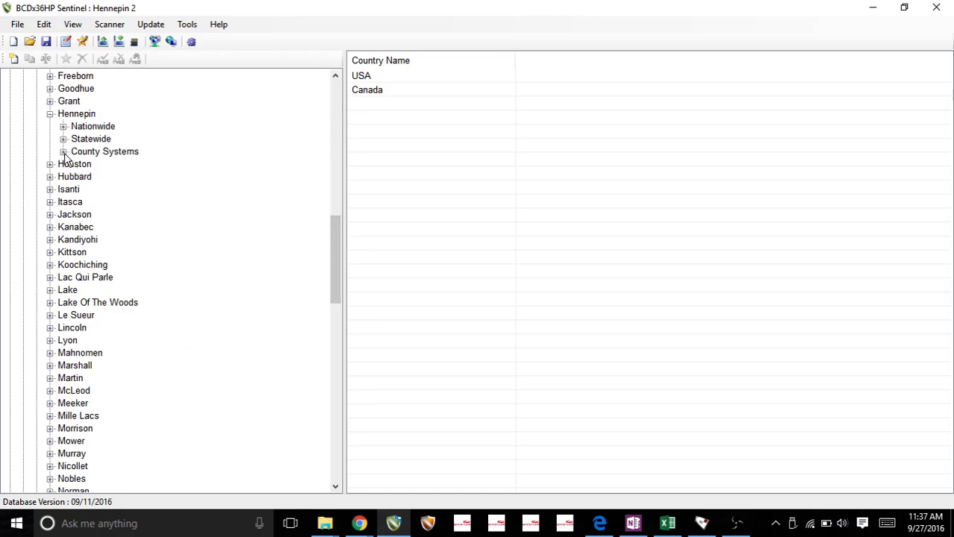
{"action": "left_click", "coordinate": [63, 152]}
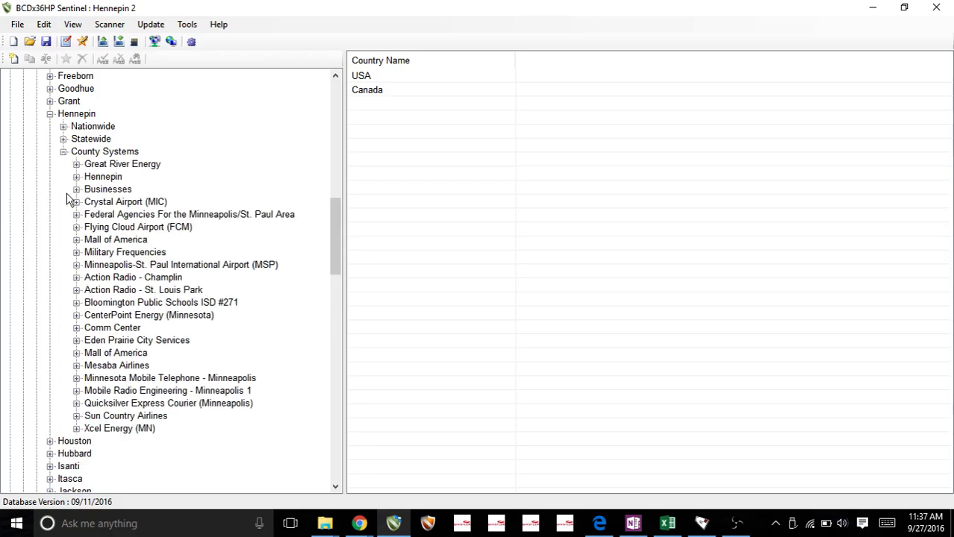
{"action": "mouse_move", "coordinate": [68, 336]}
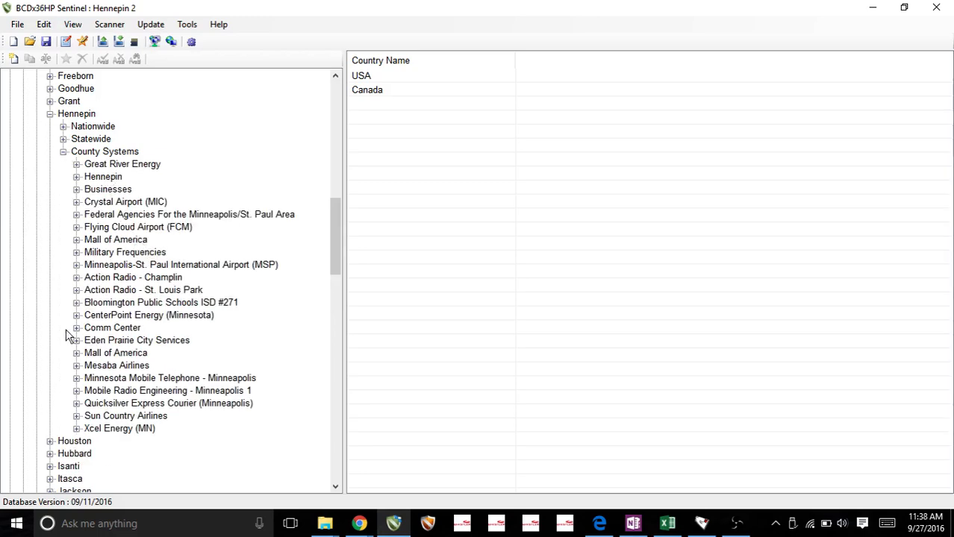
{"action": "mouse_move", "coordinate": [102, 237]}
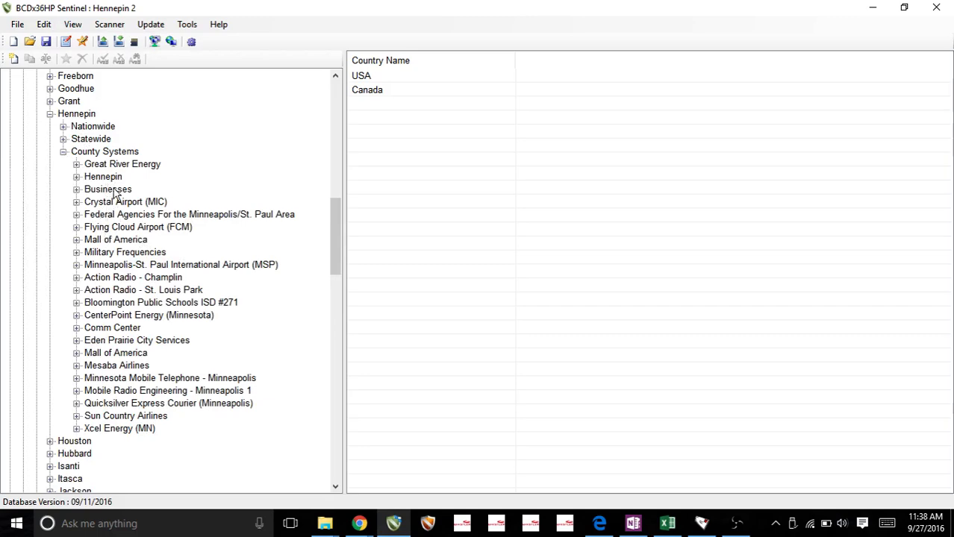
List the Hennepin system's departments and choose Eden Prairie, Minnetonka and St. Louis Park
{"action": "left_click", "coordinate": [103, 176]}
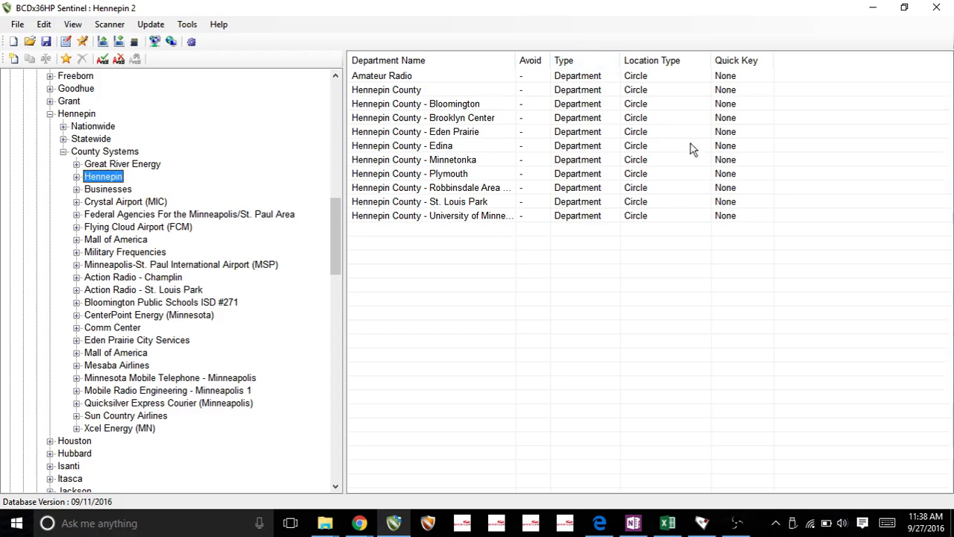
{"action": "mouse_move", "coordinate": [478, 230]}
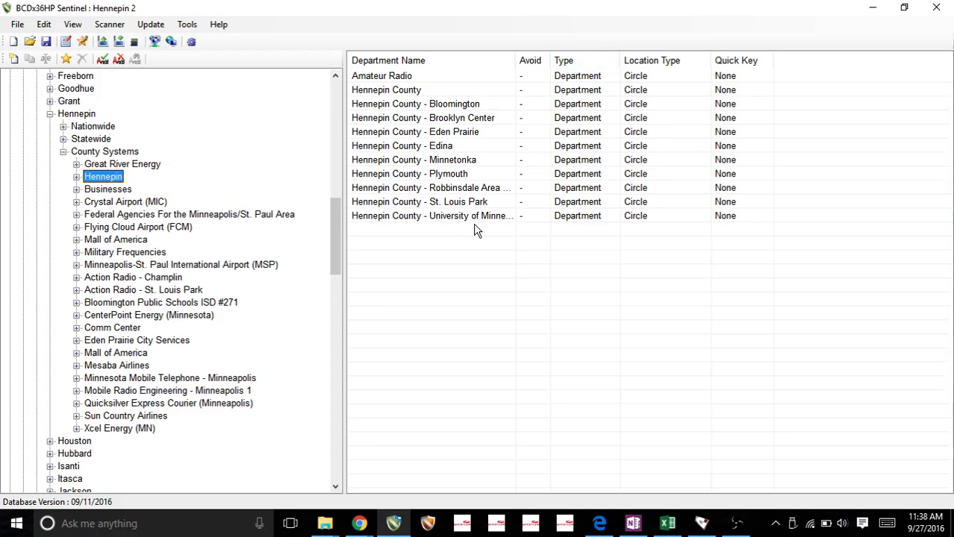
{"action": "mouse_move", "coordinate": [475, 239]}
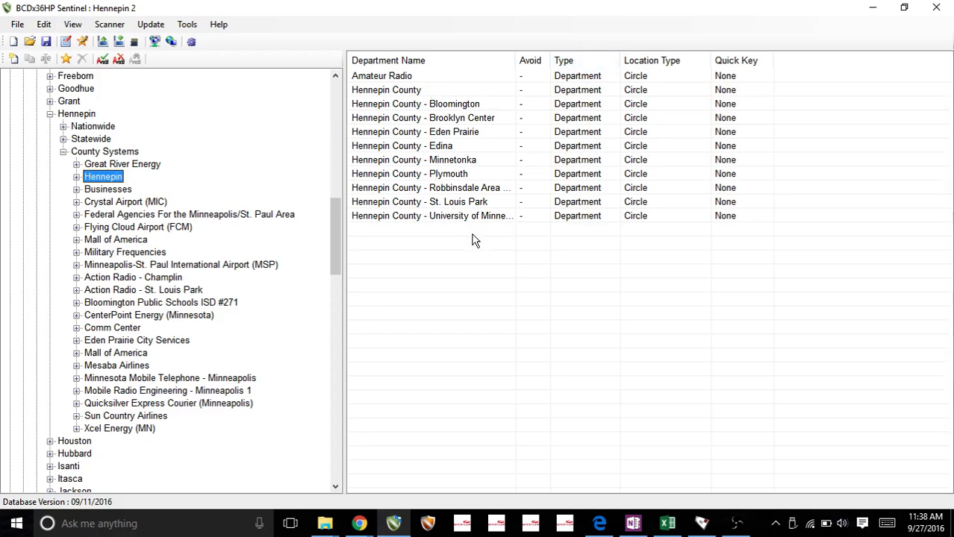
{"action": "mouse_move", "coordinate": [451, 222]}
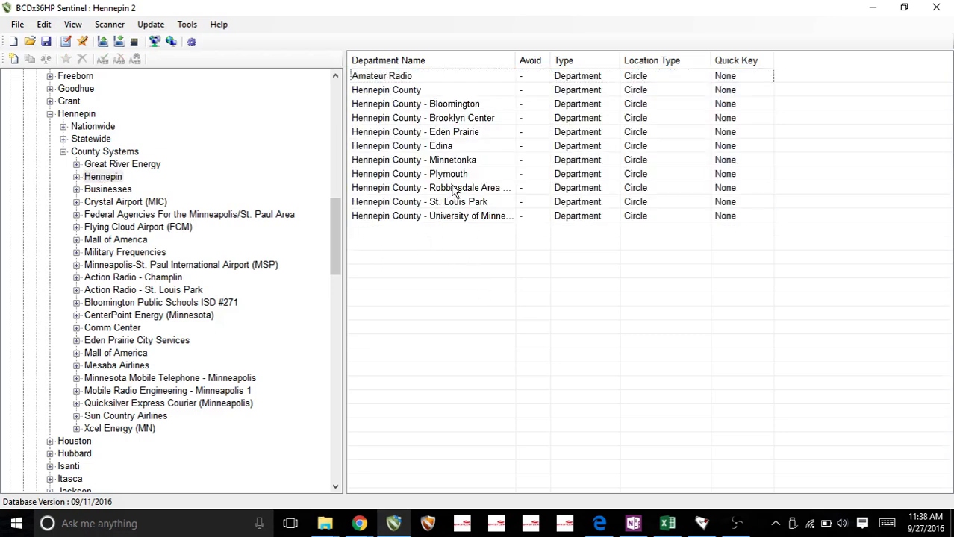
{"action": "mouse_move", "coordinate": [466, 179]}
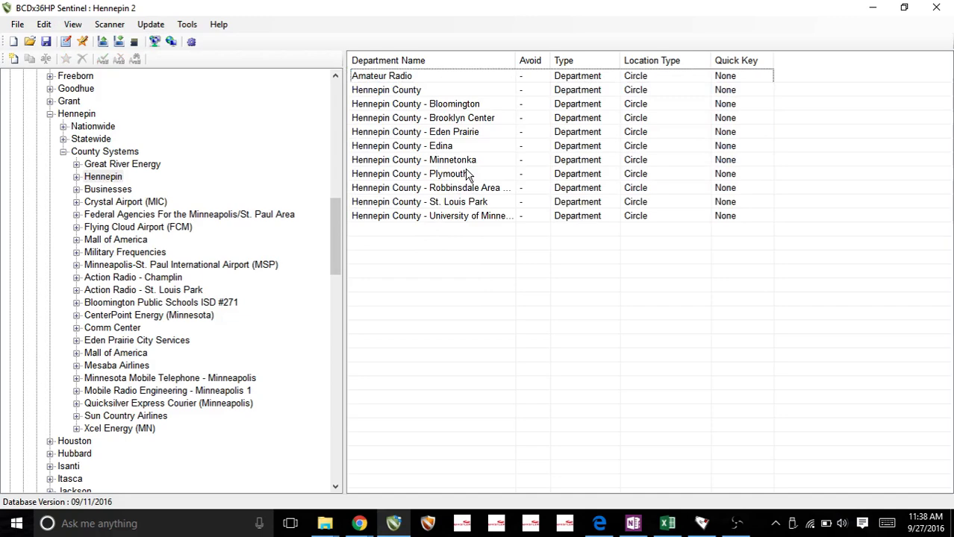
{"action": "mouse_move", "coordinate": [477, 182]}
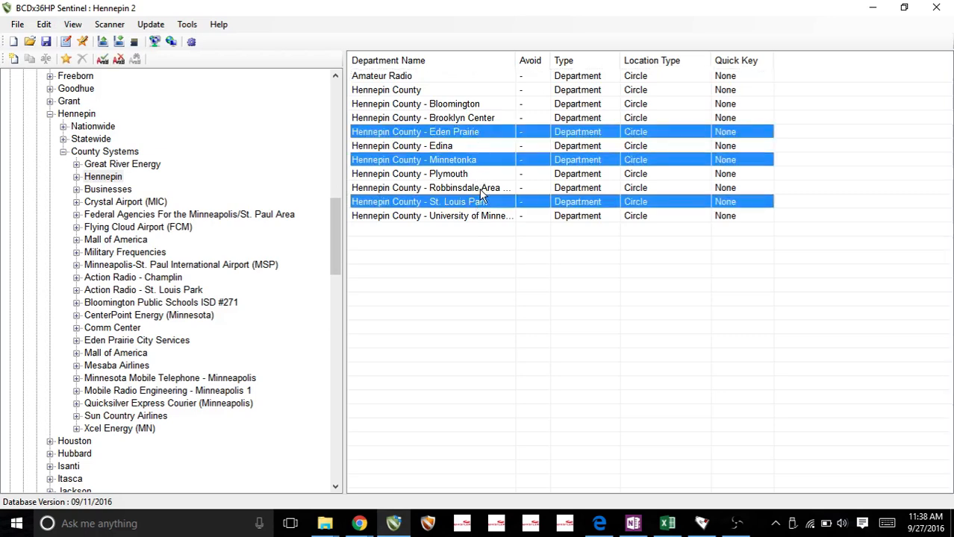
{"action": "left_click", "coordinate": [385, 89]}
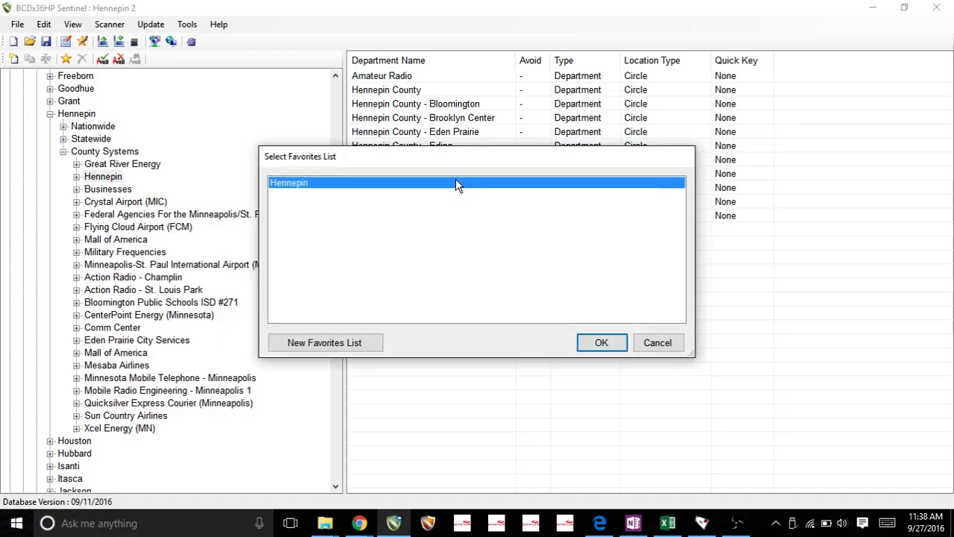
{"action": "mouse_move", "coordinate": [377, 226]}
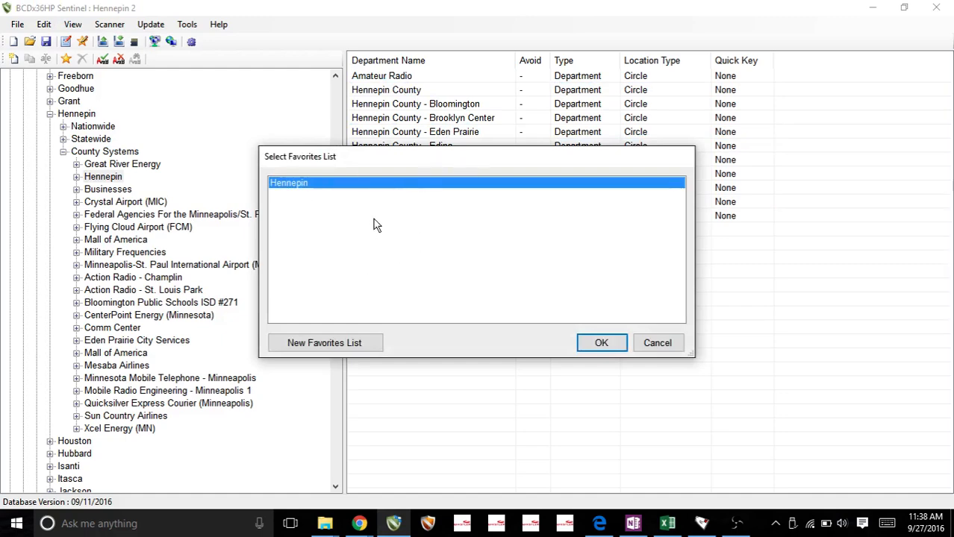
{"action": "mouse_move", "coordinate": [445, 172]}
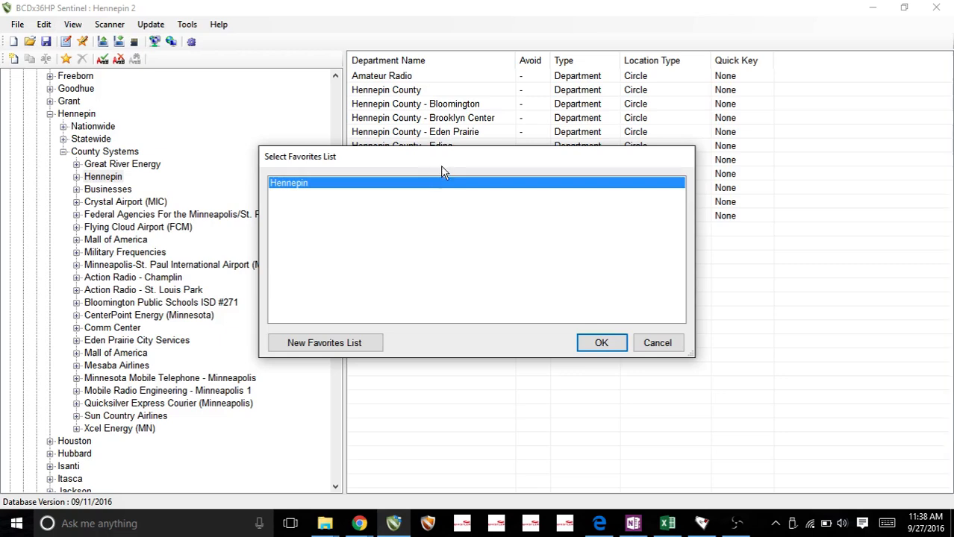
{"action": "mouse_move", "coordinate": [444, 192]}
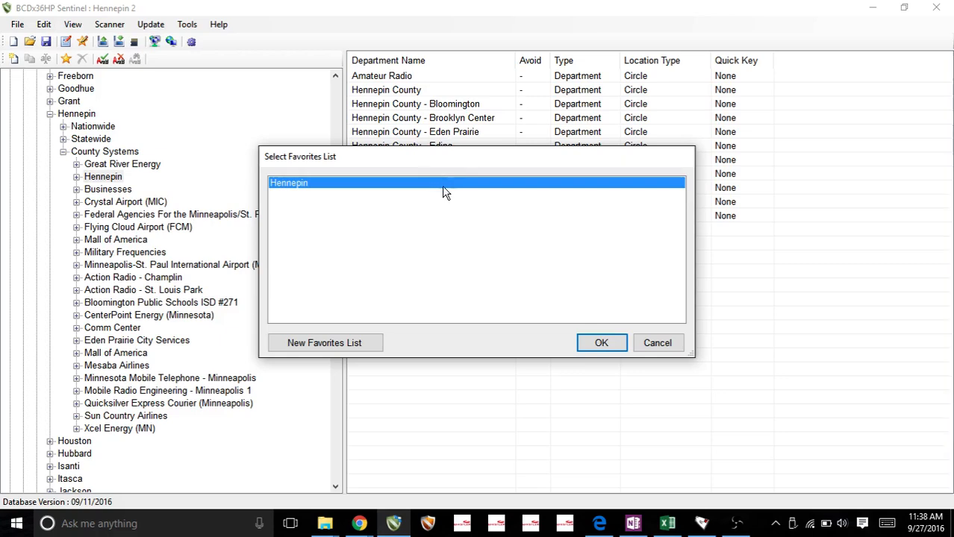
{"action": "mouse_move", "coordinate": [403, 209]}
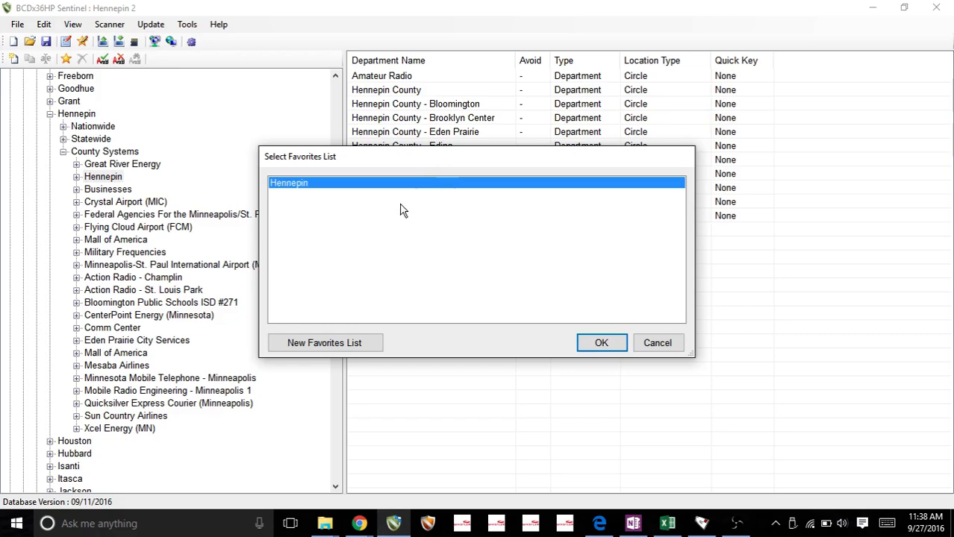
{"action": "mouse_move", "coordinate": [339, 186]}
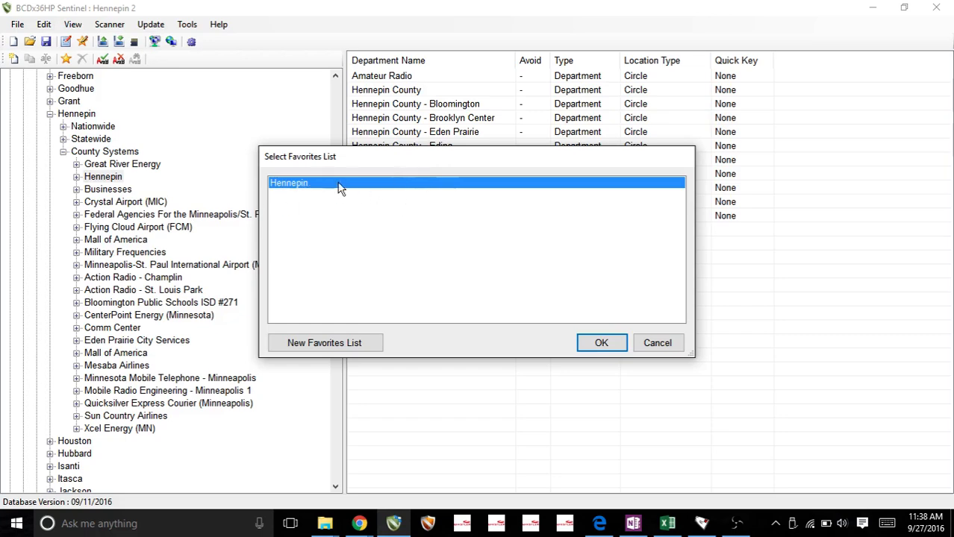
{"action": "mouse_move", "coordinate": [436, 188]}
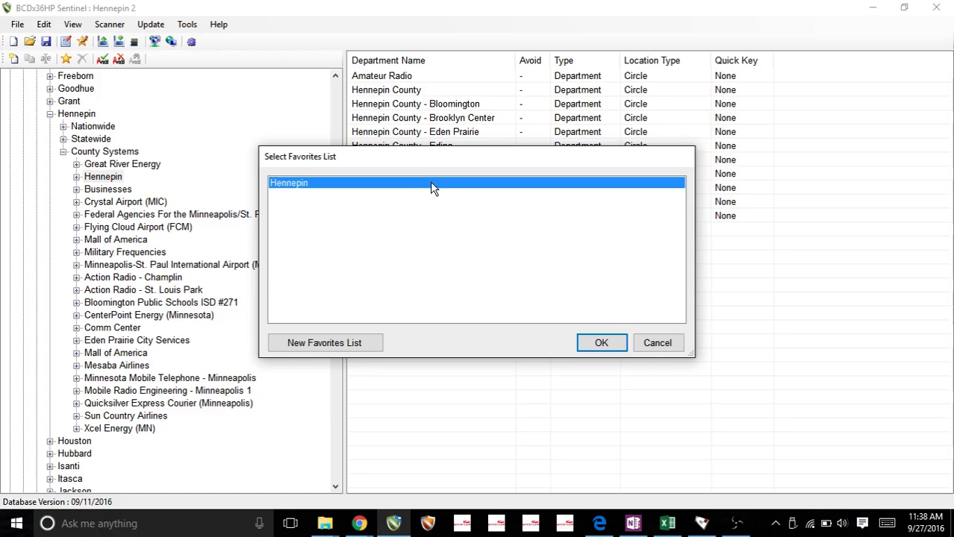
{"action": "mouse_move", "coordinate": [582, 333]}
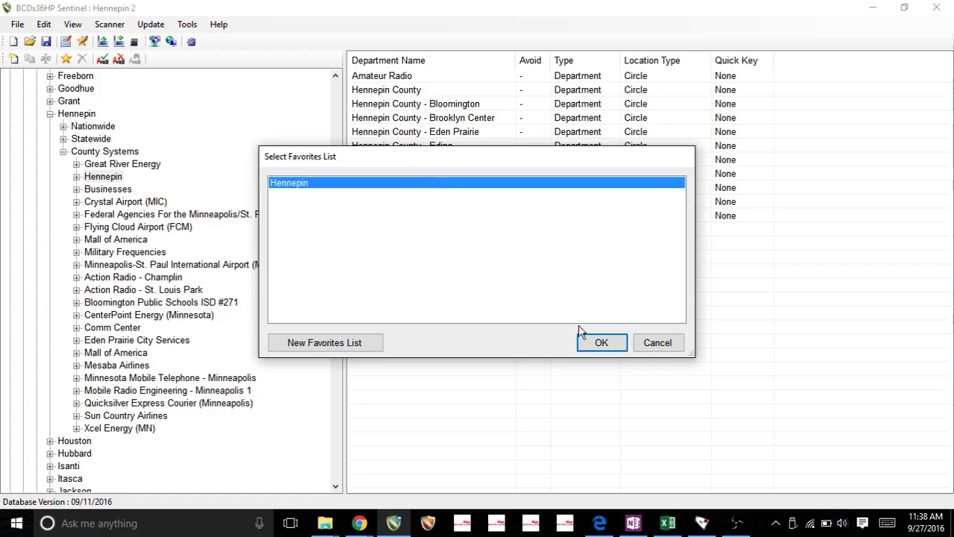
Add the chosen Hennepin County departments to the Hennepin favorites list
{"action": "left_click", "coordinate": [600, 342]}
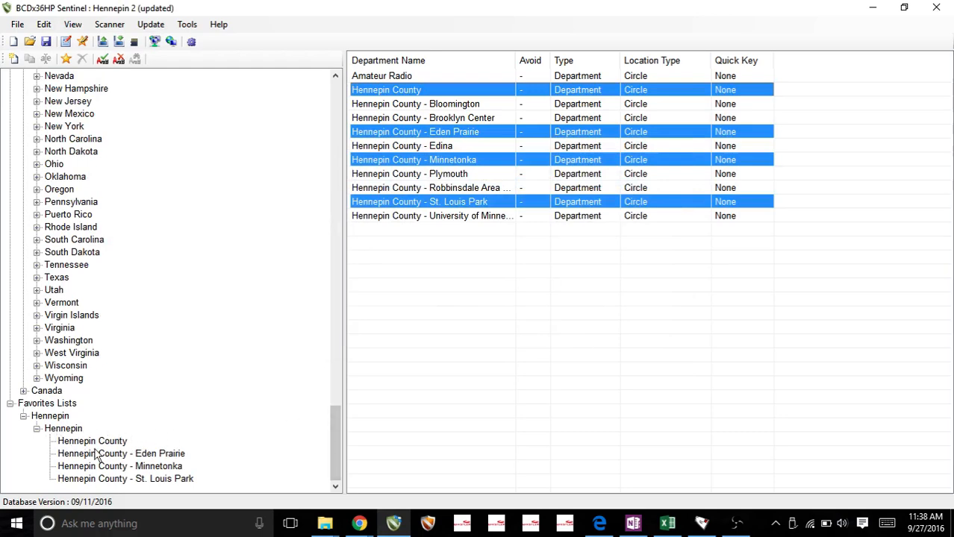
{"action": "mouse_move", "coordinate": [79, 431]}
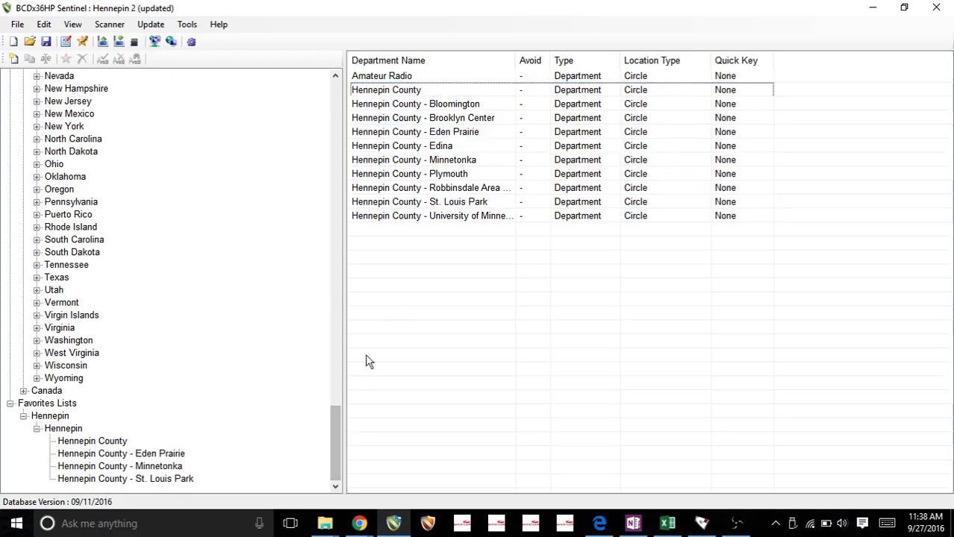
Review Hennepin's County Systems entries, then collapse the County Systems branch
{"action": "scroll", "scroll_direction": "up", "scroll_amount": 3}
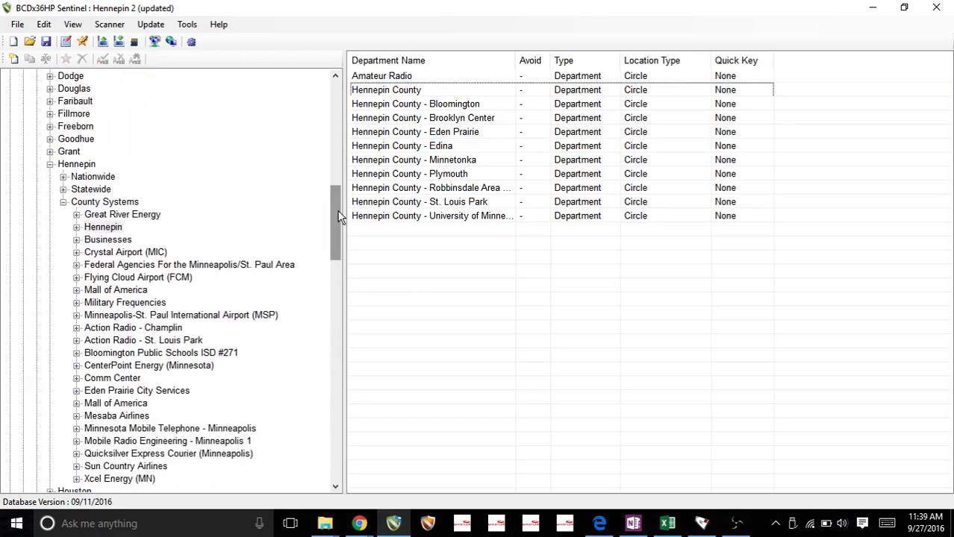
{"action": "scroll", "scroll_direction": "down", "scroll_amount": 3}
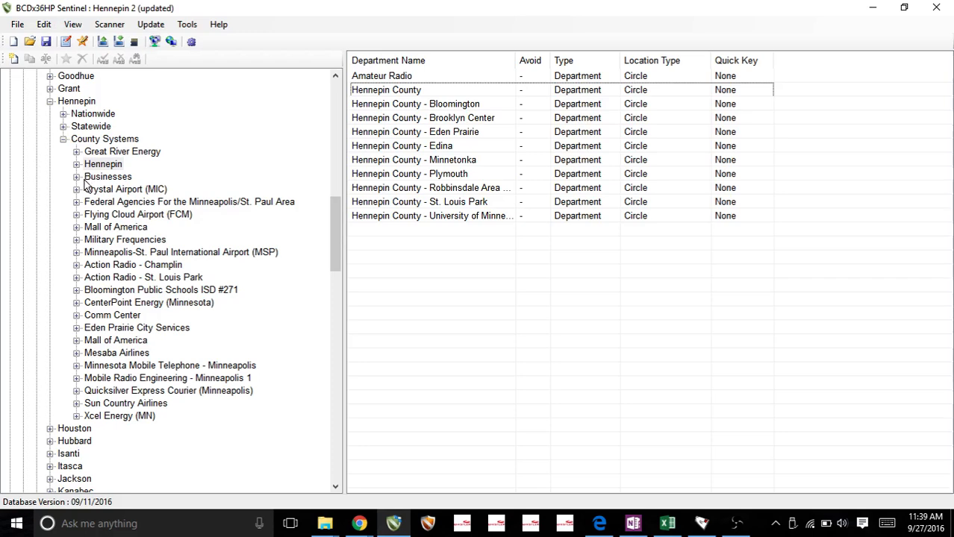
{"action": "mouse_move", "coordinate": [88, 305]}
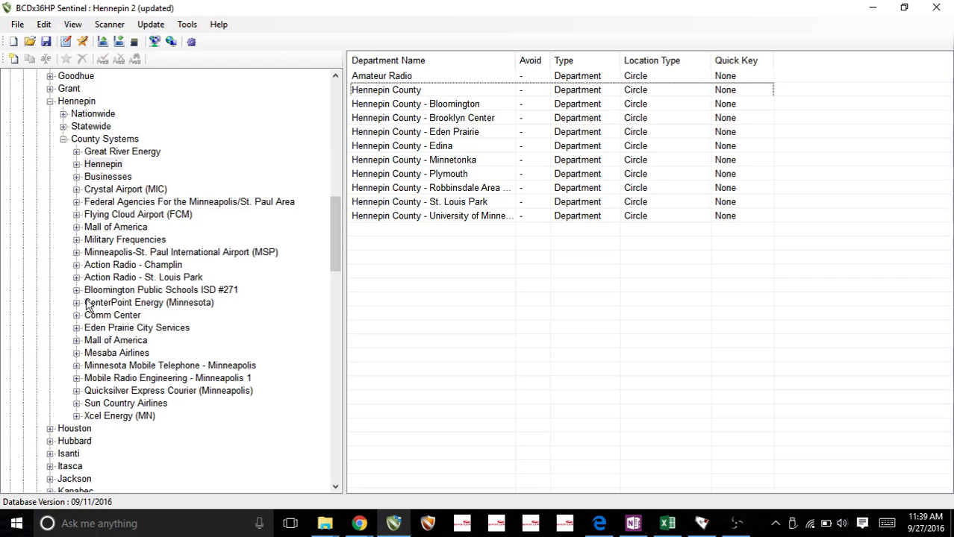
{"action": "mouse_move", "coordinate": [104, 380]}
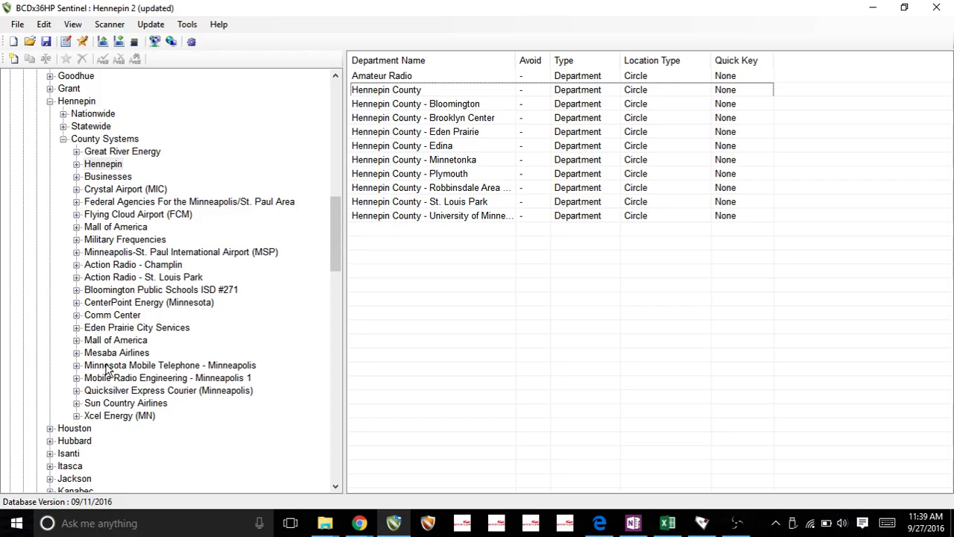
{"action": "mouse_move", "coordinate": [84, 332]}
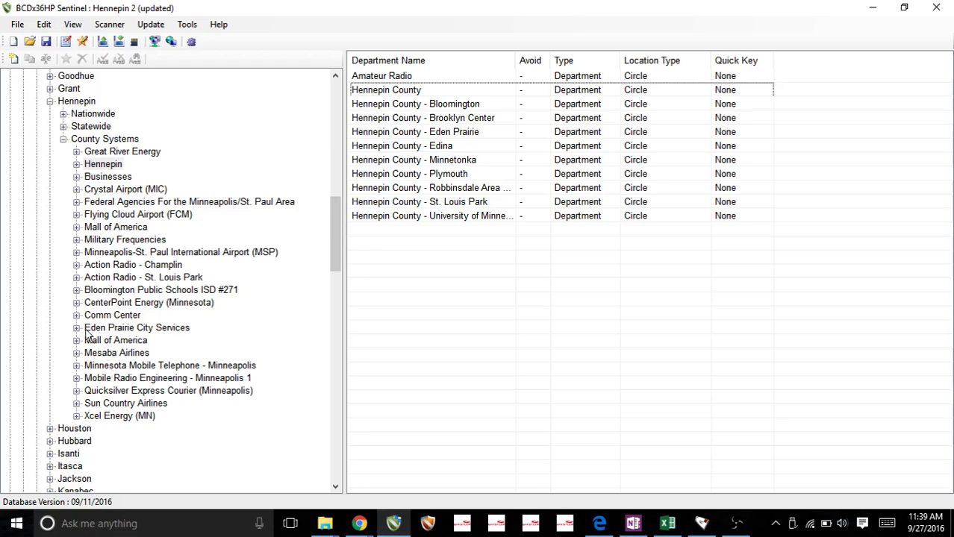
{"action": "mouse_move", "coordinate": [102, 418]}
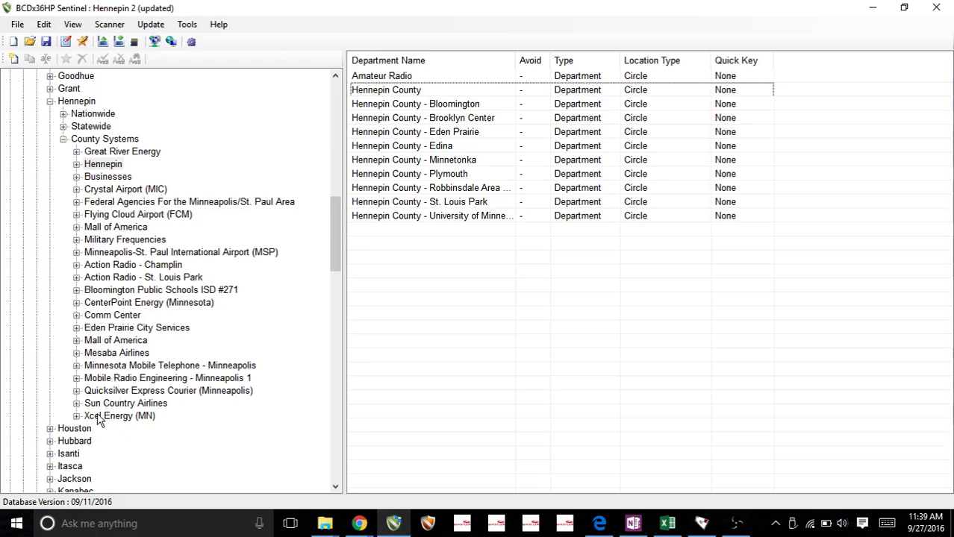
{"action": "mouse_move", "coordinate": [74, 153]}
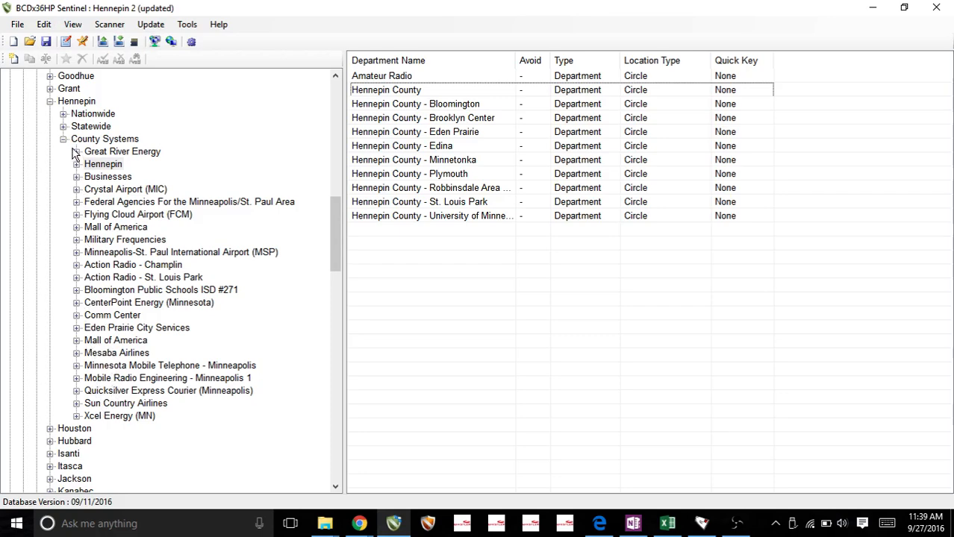
{"action": "left_click", "coordinate": [104, 139]}
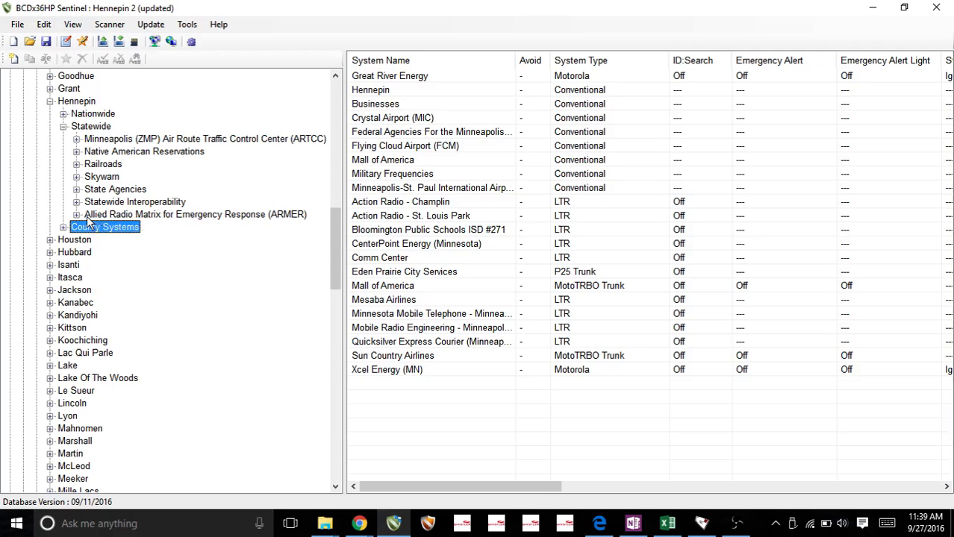
{"action": "mouse_move", "coordinate": [165, 221]}
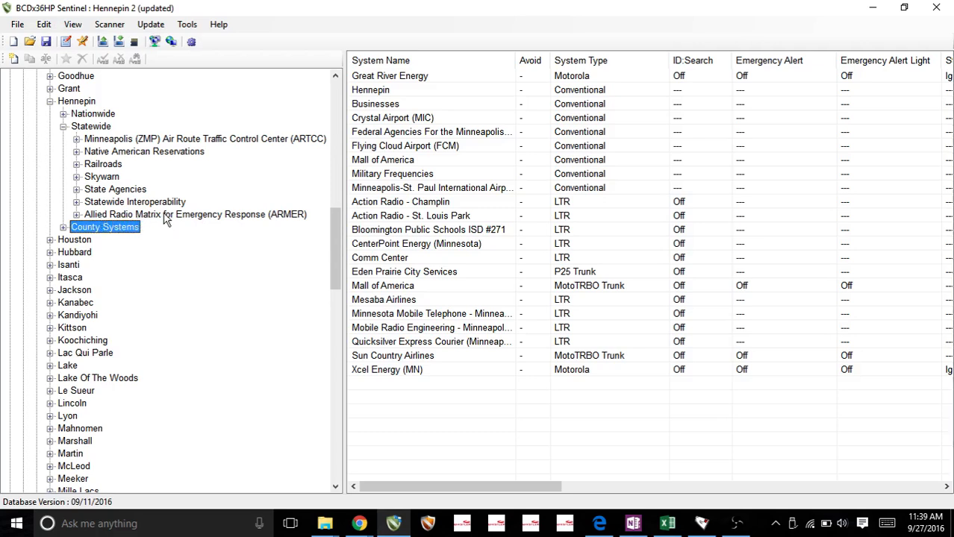
{"action": "mouse_move", "coordinate": [207, 218]}
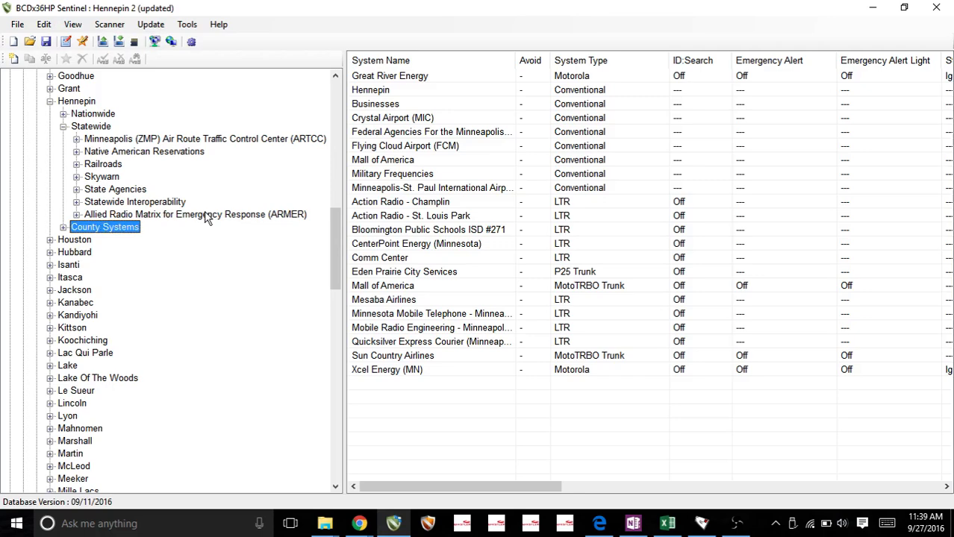
Show the statewide ARMER system's departments and expand it in the tree
{"action": "left_click", "coordinate": [194, 215]}
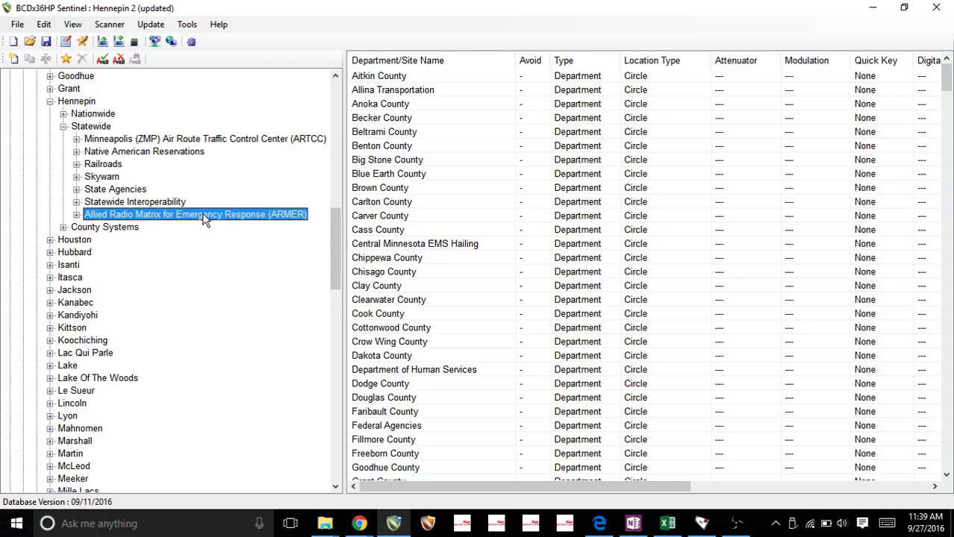
{"action": "mouse_move", "coordinate": [85, 224]}
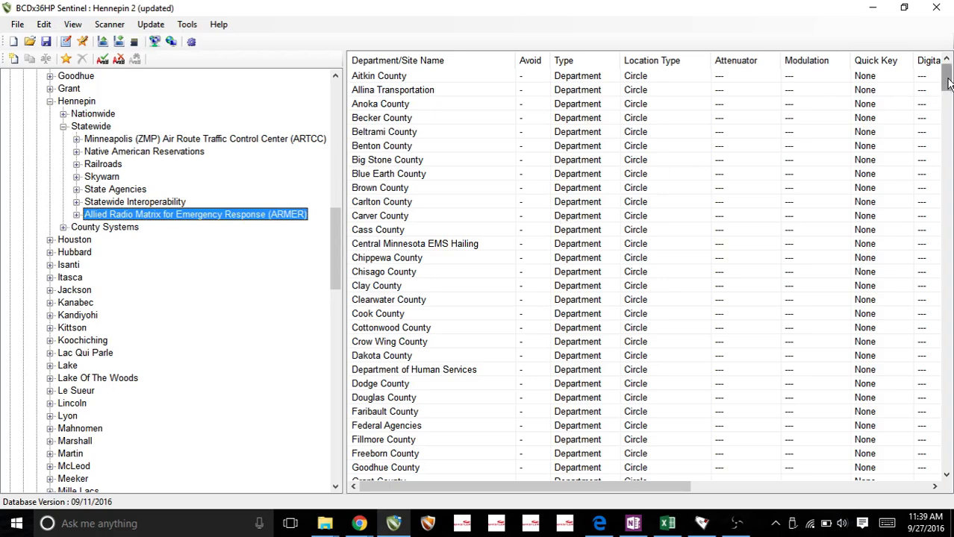
{"action": "scroll", "scroll_direction": "down", "scroll_amount": 3}
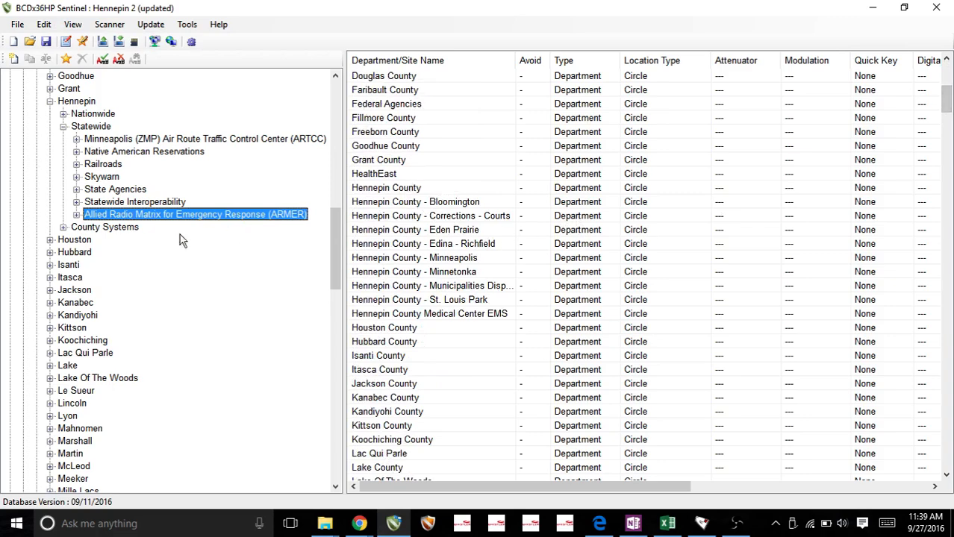
{"action": "left_click", "coordinate": [74, 215]}
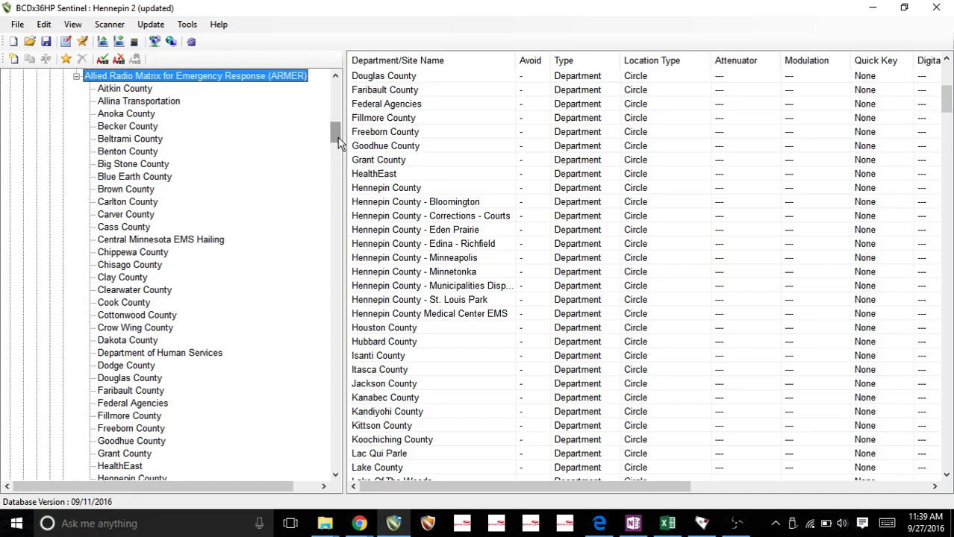
Pick eight ARMER Hennepin County talkgroups, including Building Security and Fire Main 1, into the Hennepin favorites list
{"action": "scroll", "scroll_direction": "down", "scroll_amount": 3}
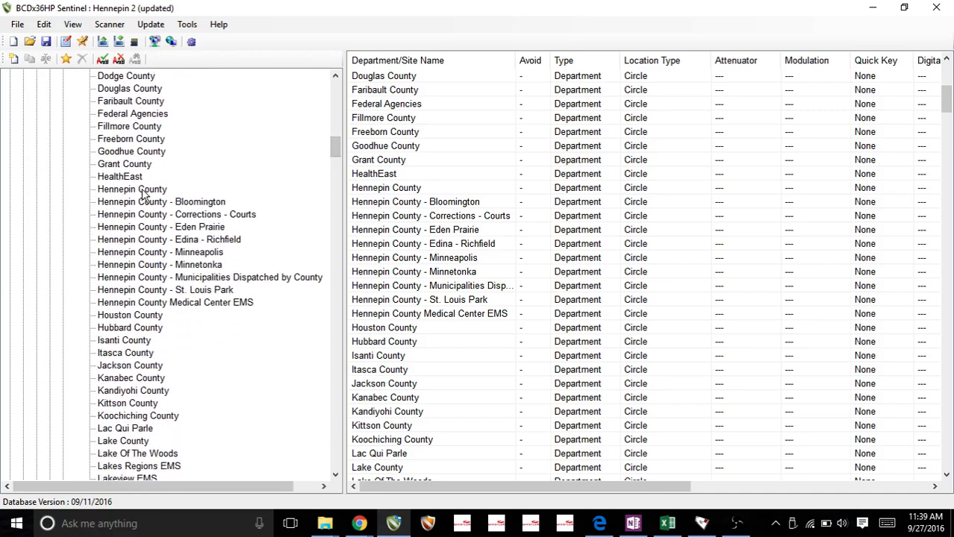
{"action": "left_click", "coordinate": [131, 188]}
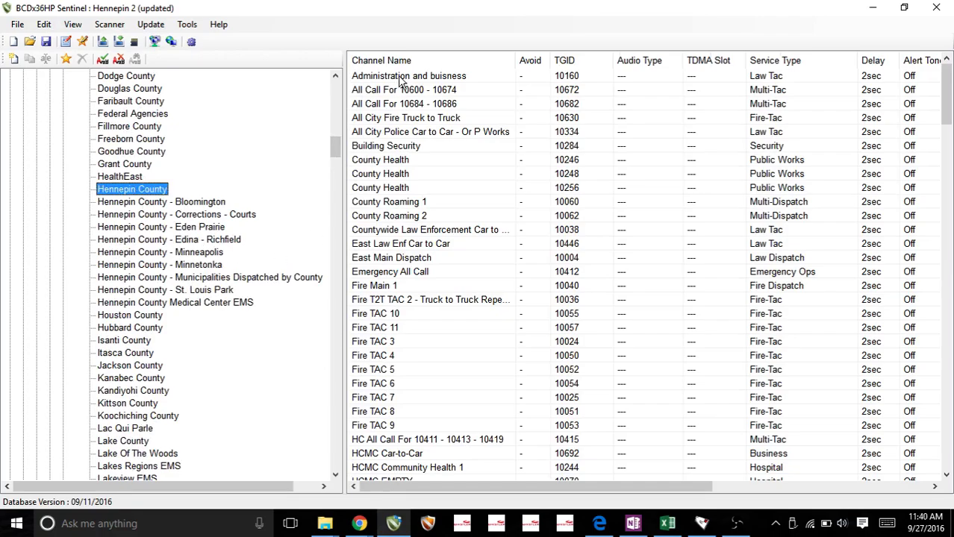
{"action": "scroll", "scroll_direction": "down", "scroll_amount": 3}
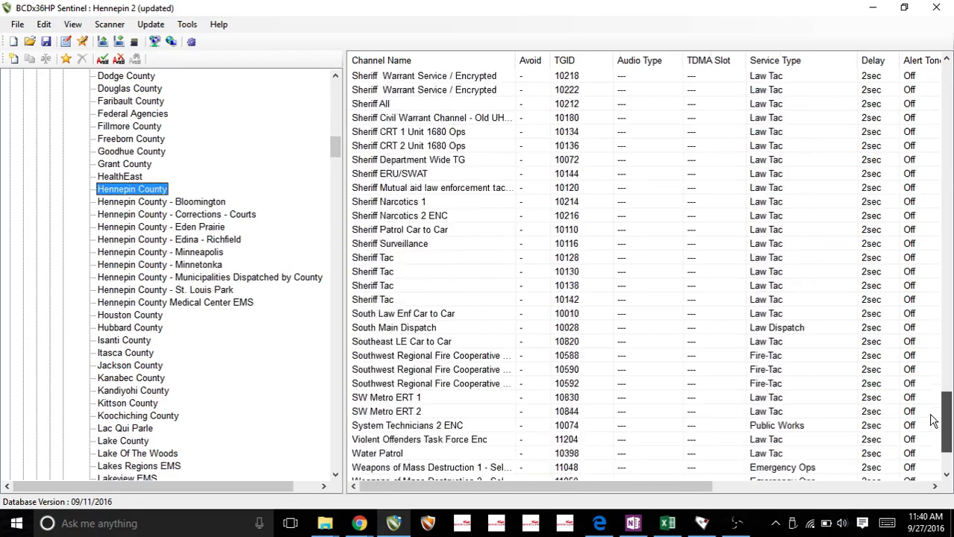
{"action": "scroll", "scroll_direction": "up", "scroll_amount": 3}
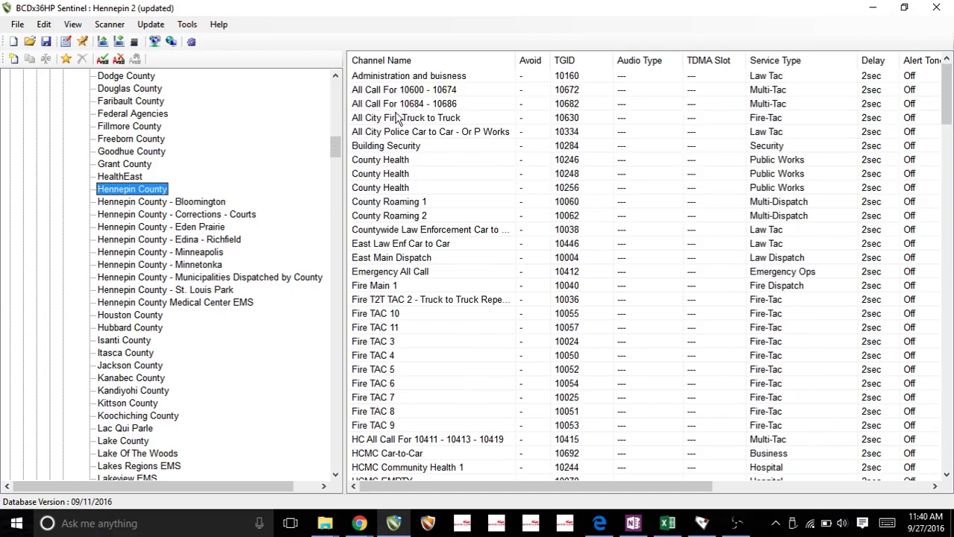
{"action": "mouse_move", "coordinate": [418, 101]}
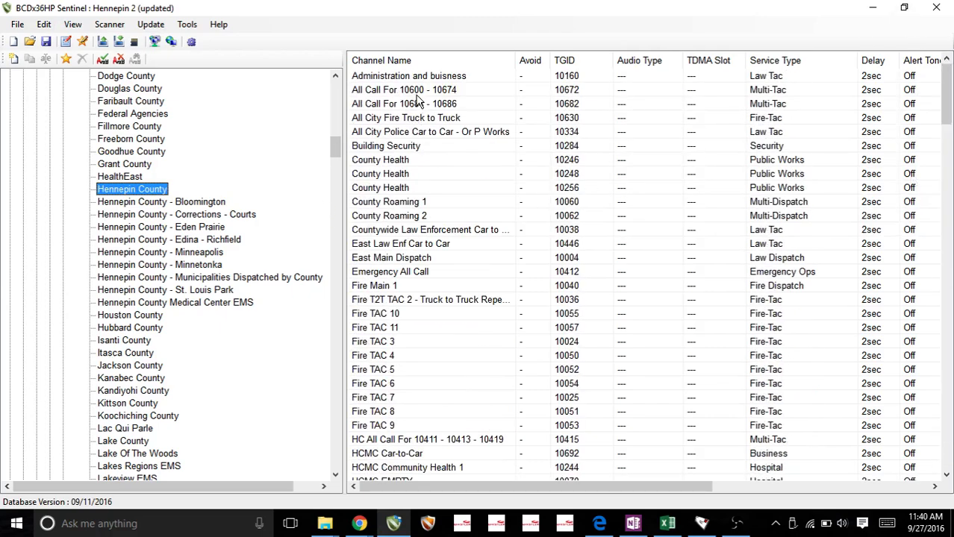
{"action": "left_click", "coordinate": [409, 75]}
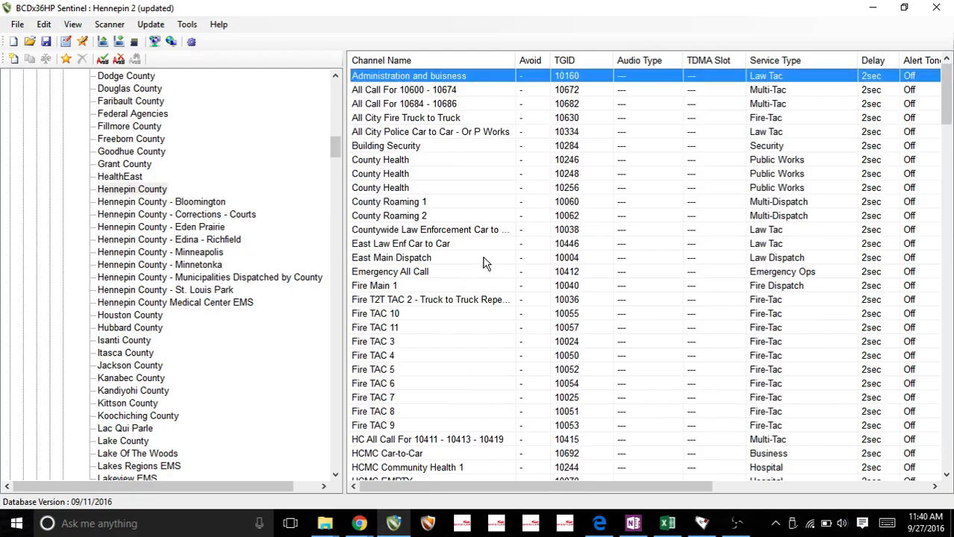
{"action": "scroll", "scroll_direction": "down", "scroll_amount": 3}
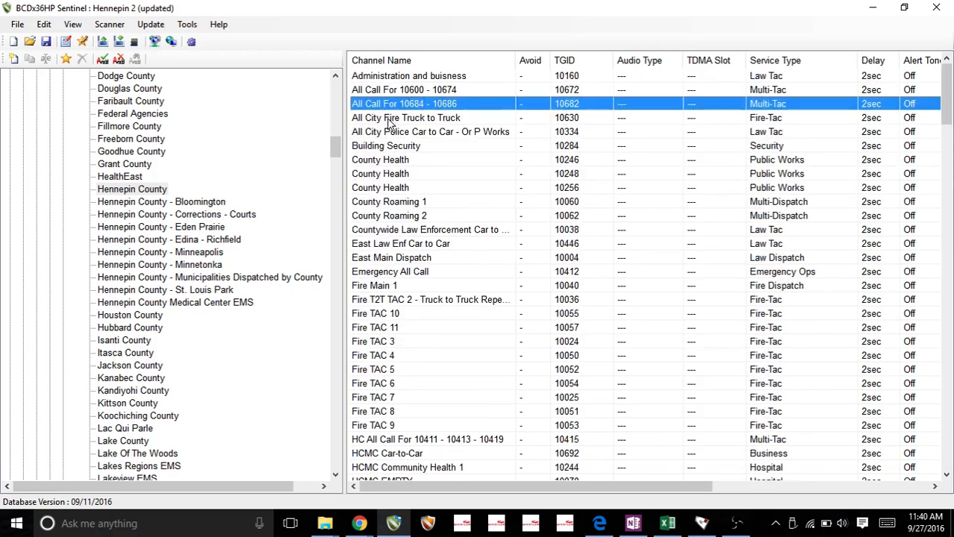
{"action": "mouse_move", "coordinate": [418, 269]}
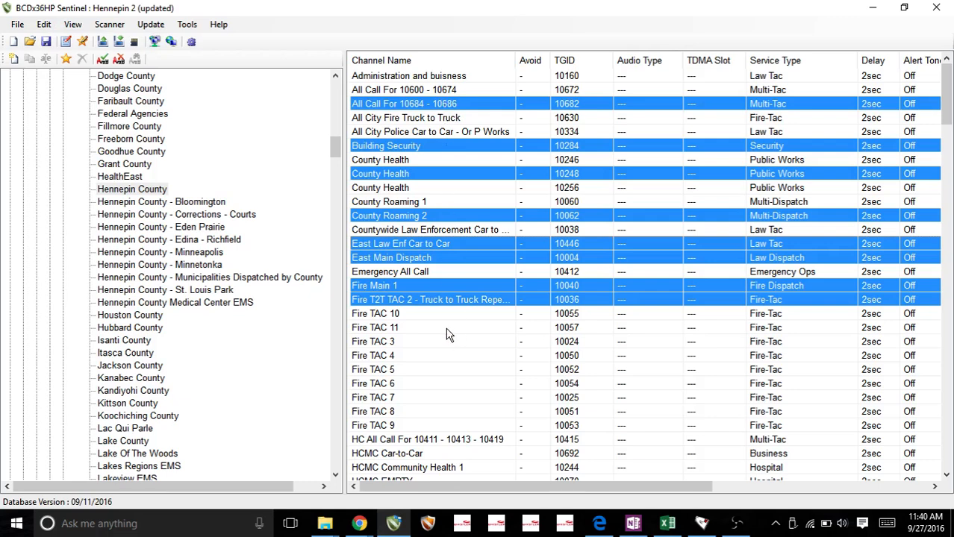
{"action": "mouse_move", "coordinate": [444, 331]}
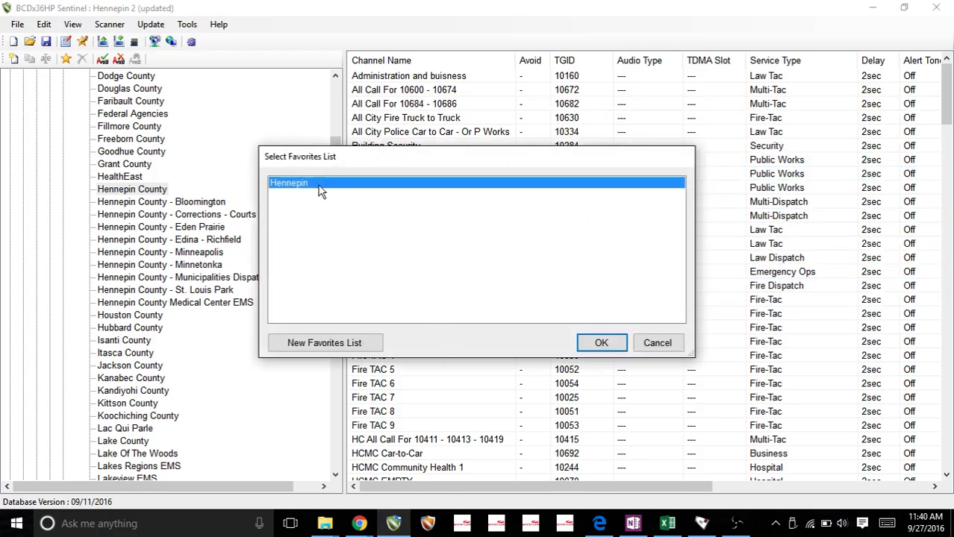
{"action": "mouse_move", "coordinate": [381, 188]}
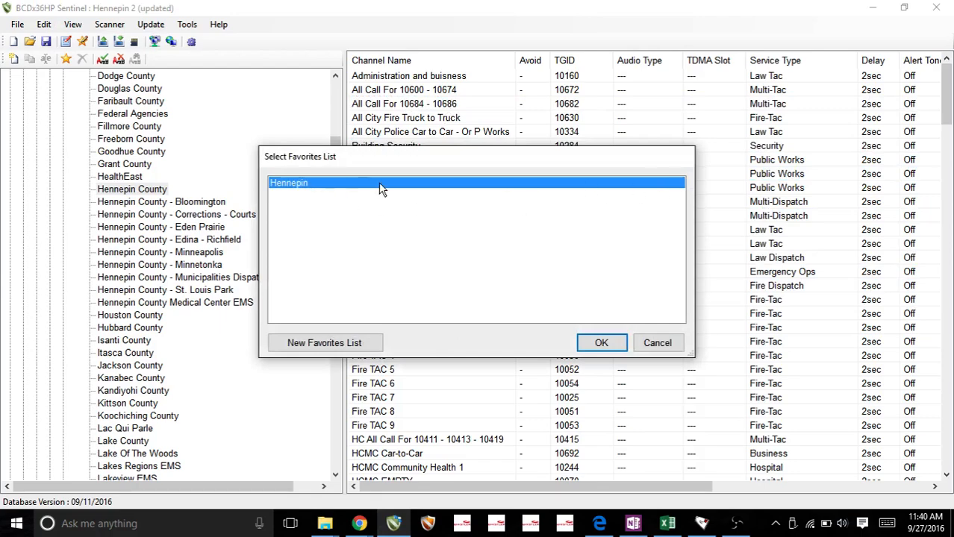
{"action": "left_click", "coordinate": [600, 342]}
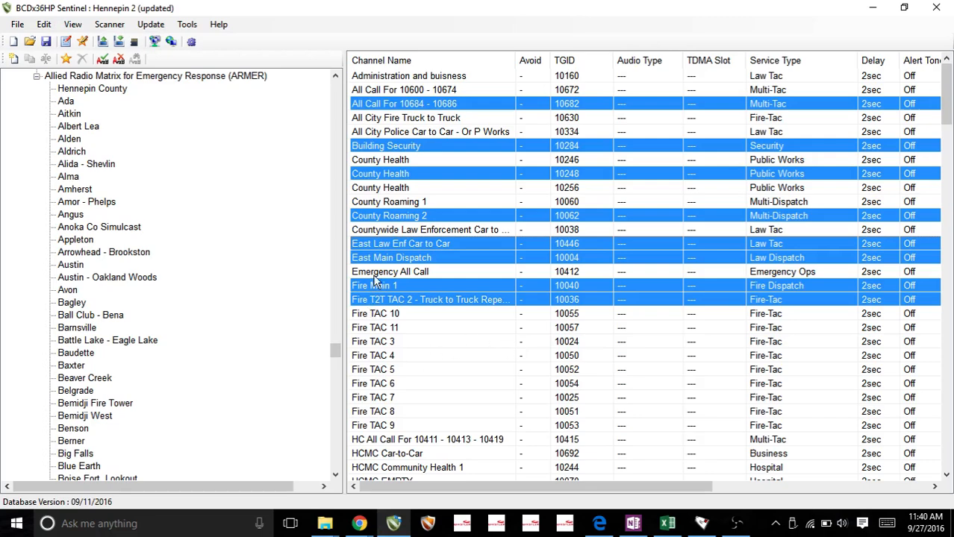
{"action": "scroll", "scroll_direction": "down", "scroll_amount": 3}
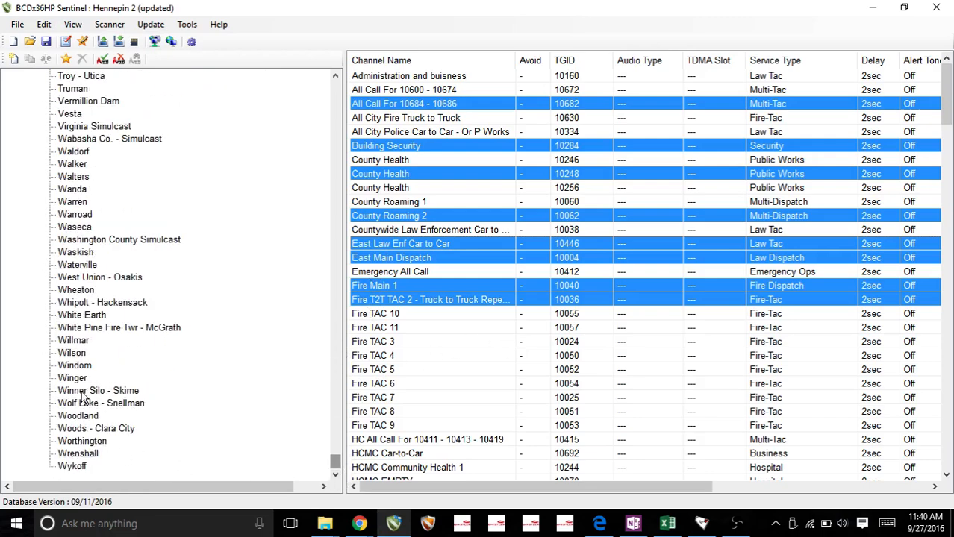
{"action": "scroll", "scroll_direction": "up", "scroll_amount": 3}
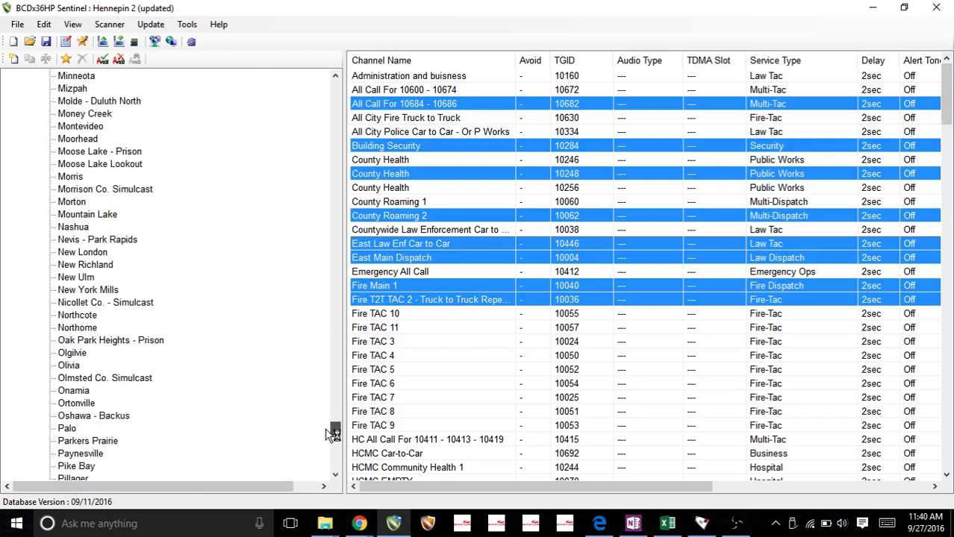
{"action": "scroll", "scroll_direction": "up", "scroll_amount": 3}
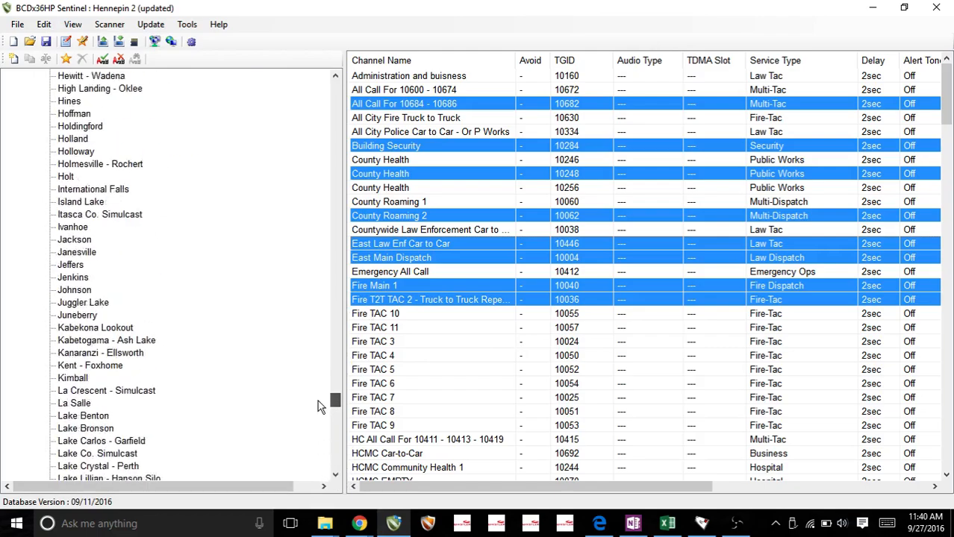
{"action": "scroll", "scroll_direction": "up", "scroll_amount": 3}
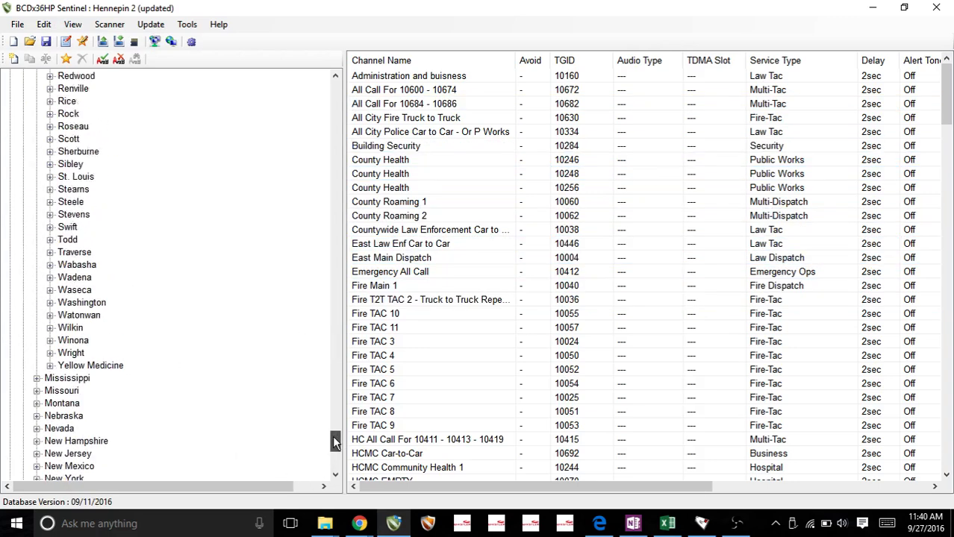
{"action": "scroll", "scroll_direction": "up", "scroll_amount": 3}
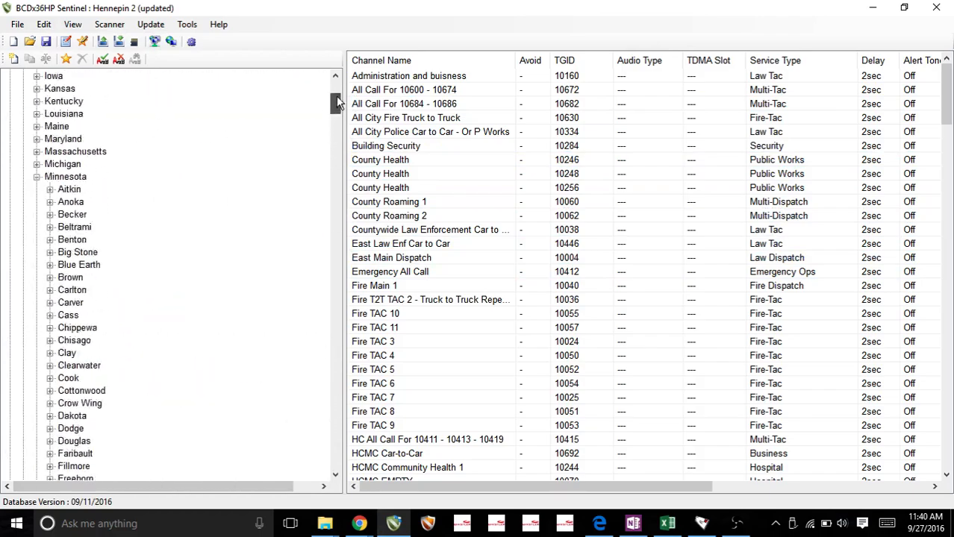
{"action": "scroll", "scroll_direction": "up", "scroll_amount": 3}
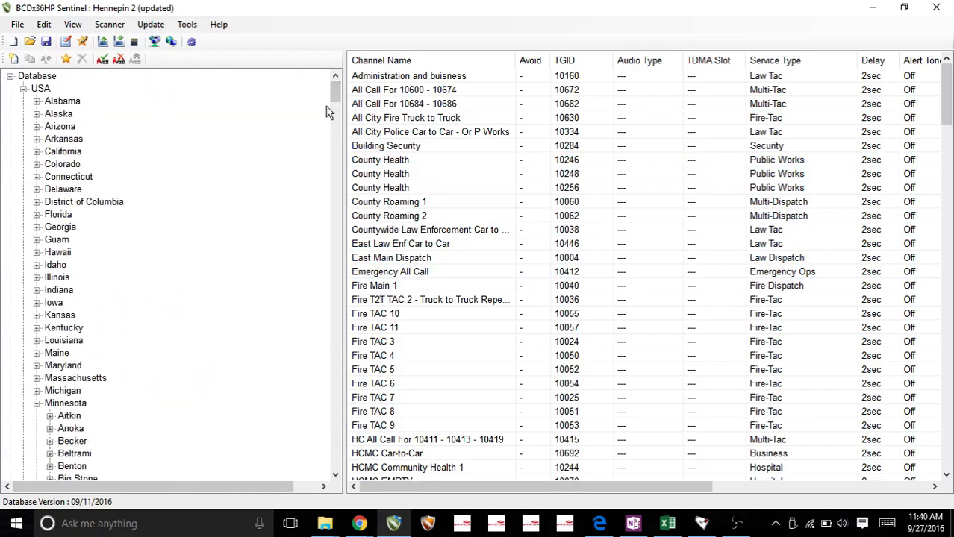
{"action": "mouse_move", "coordinate": [412, 206]}
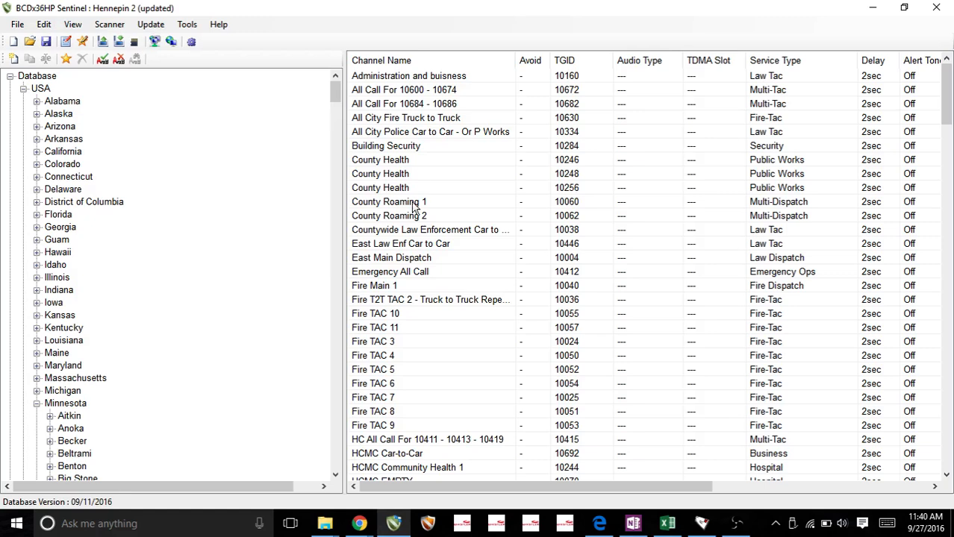
{"action": "mouse_move", "coordinate": [290, 163]}
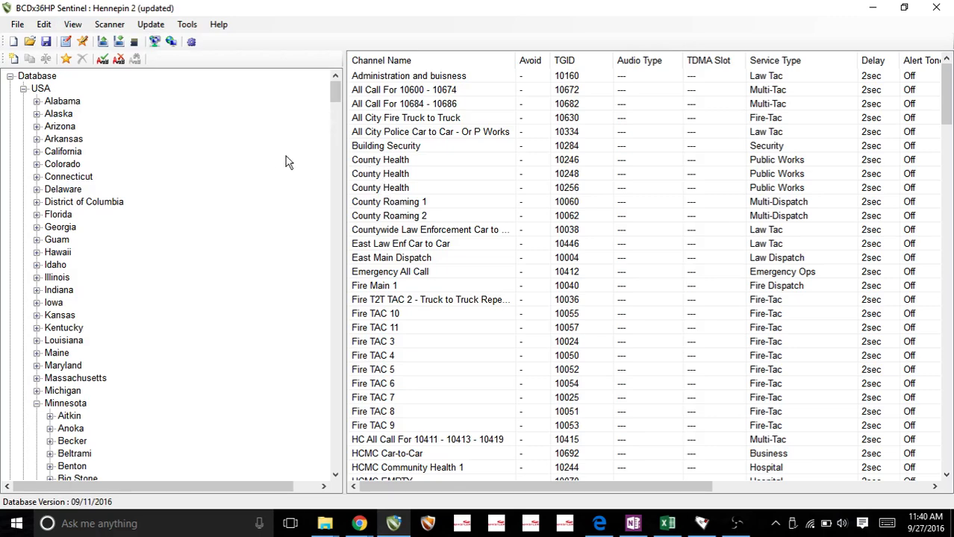
{"action": "mouse_move", "coordinate": [227, 121]}
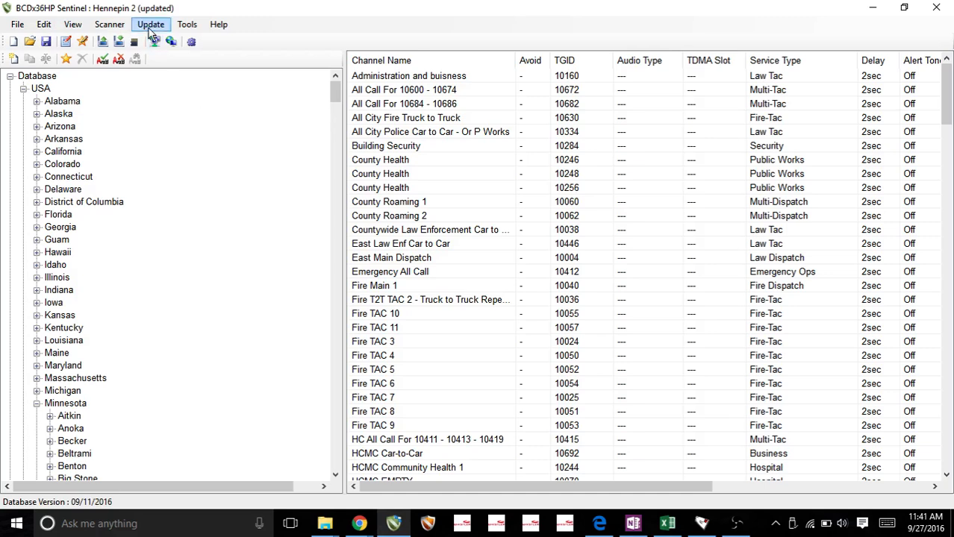
{"action": "mouse_move", "coordinate": [335, 101]}
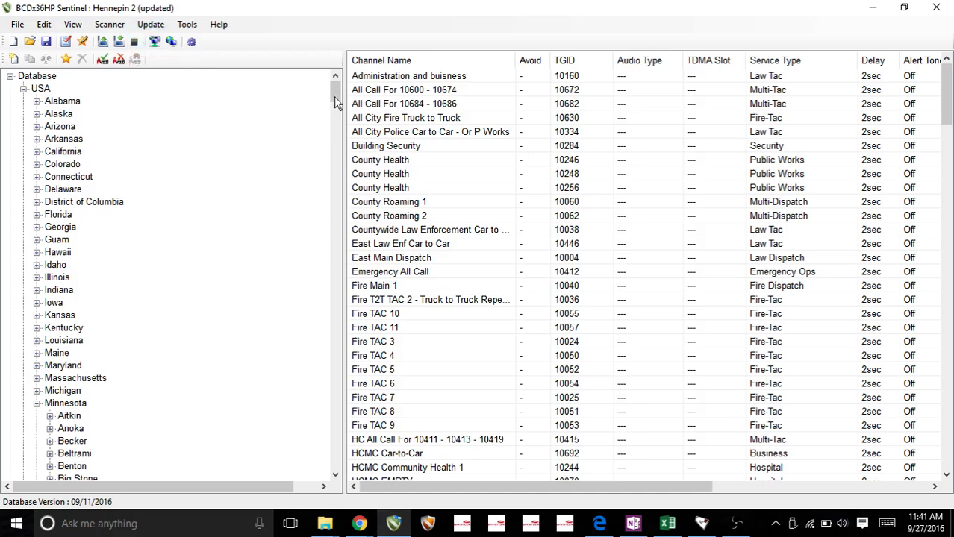
{"action": "mouse_move", "coordinate": [134, 42]}
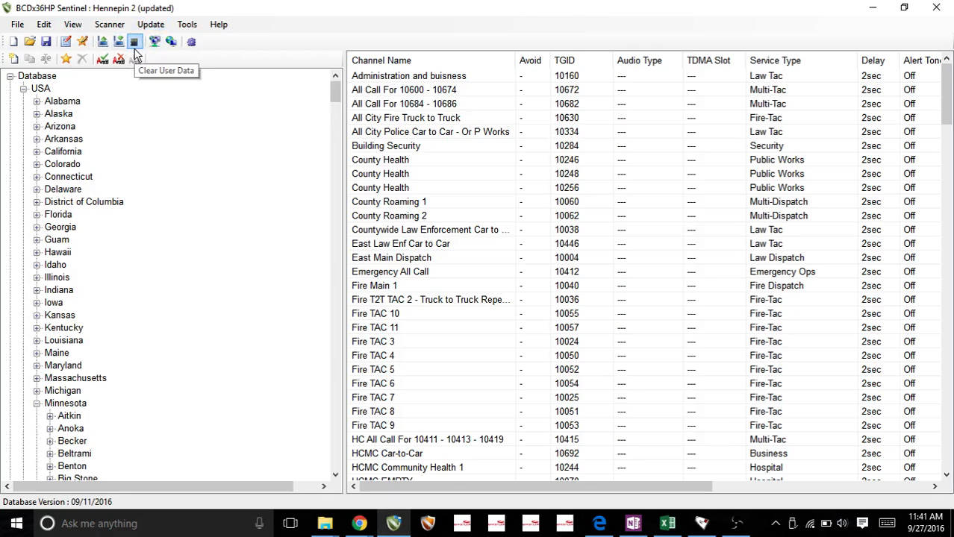
Clear all user data from the scanner's microSD card on drive E:
{"action": "left_click", "coordinate": [134, 42]}
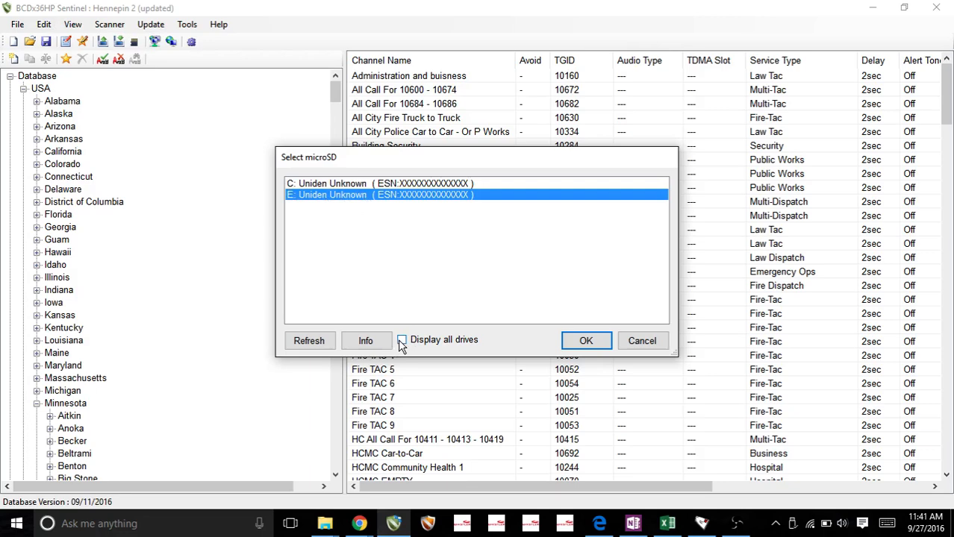
{"action": "left_click", "coordinate": [402, 340]}
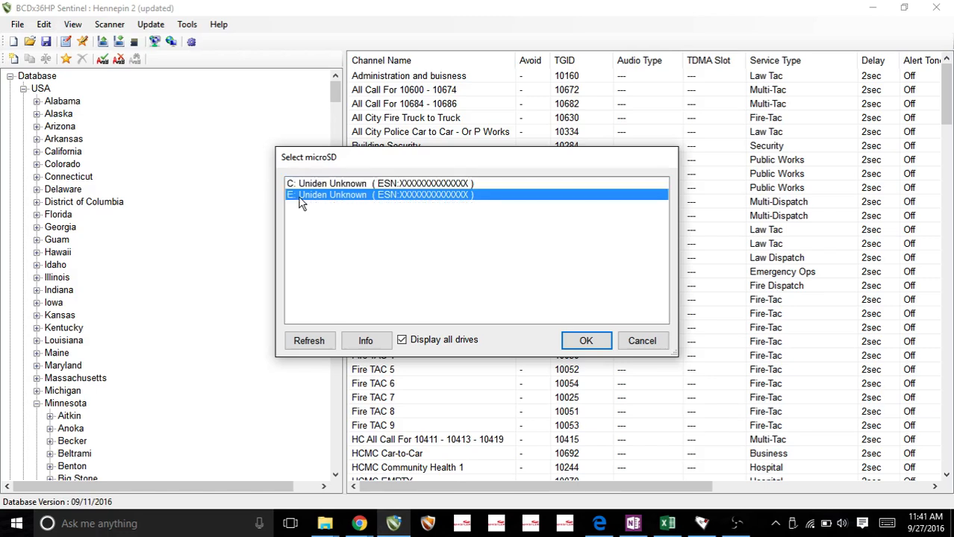
{"action": "mouse_move", "coordinate": [305, 203]}
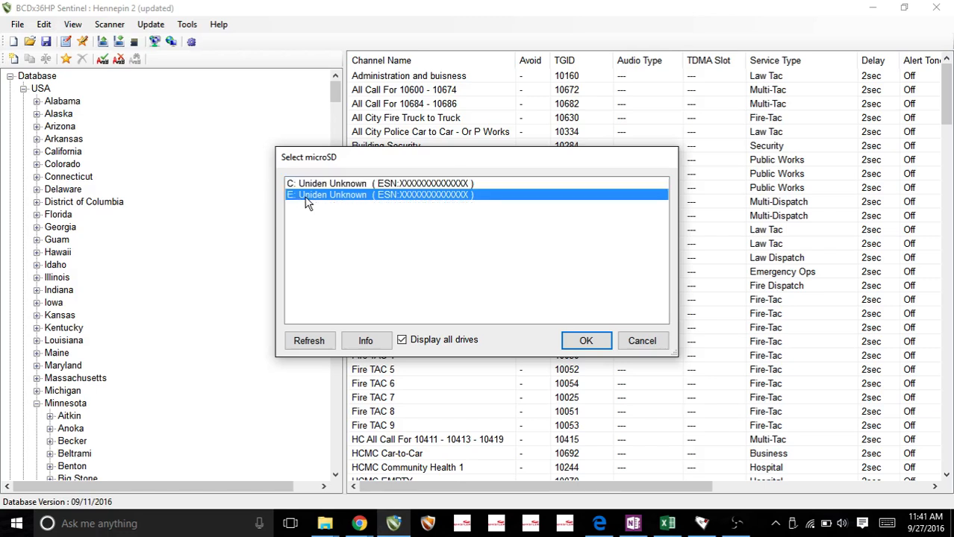
{"action": "mouse_move", "coordinate": [451, 197]}
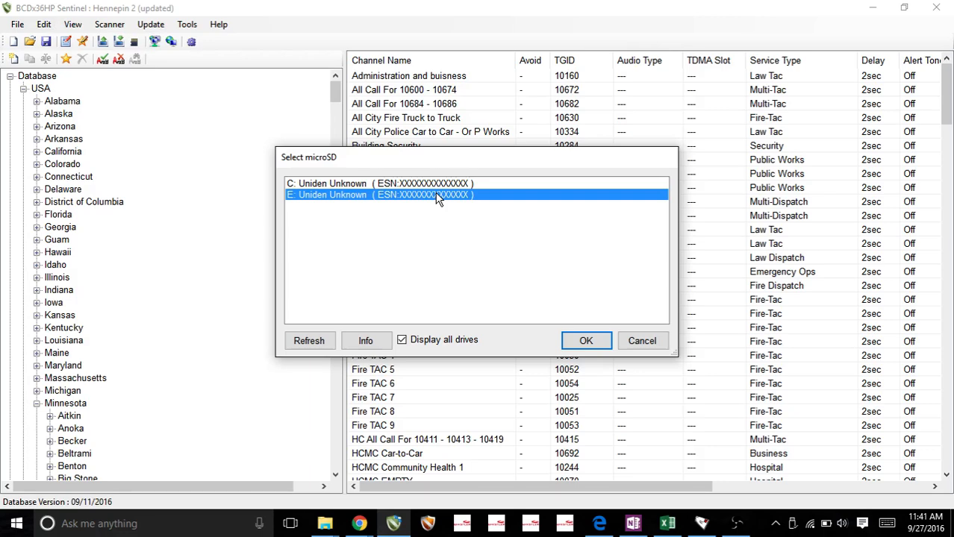
{"action": "mouse_move", "coordinate": [409, 201]}
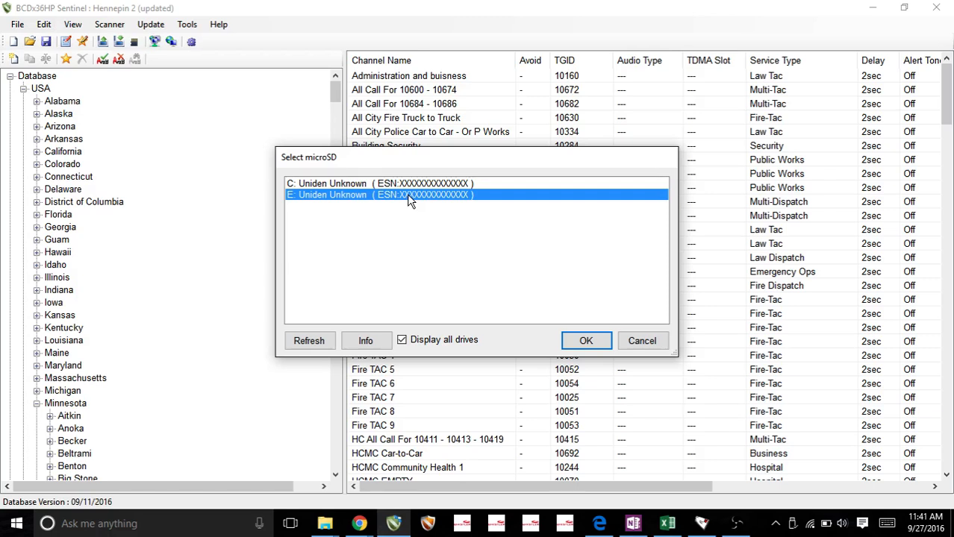
{"action": "mouse_move", "coordinate": [539, 257]}
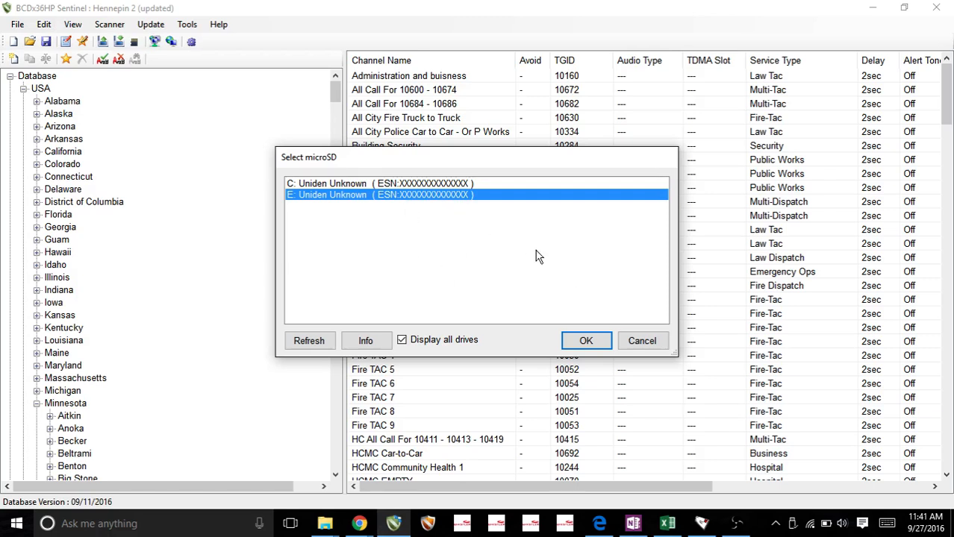
{"action": "left_click", "coordinate": [585, 340]}
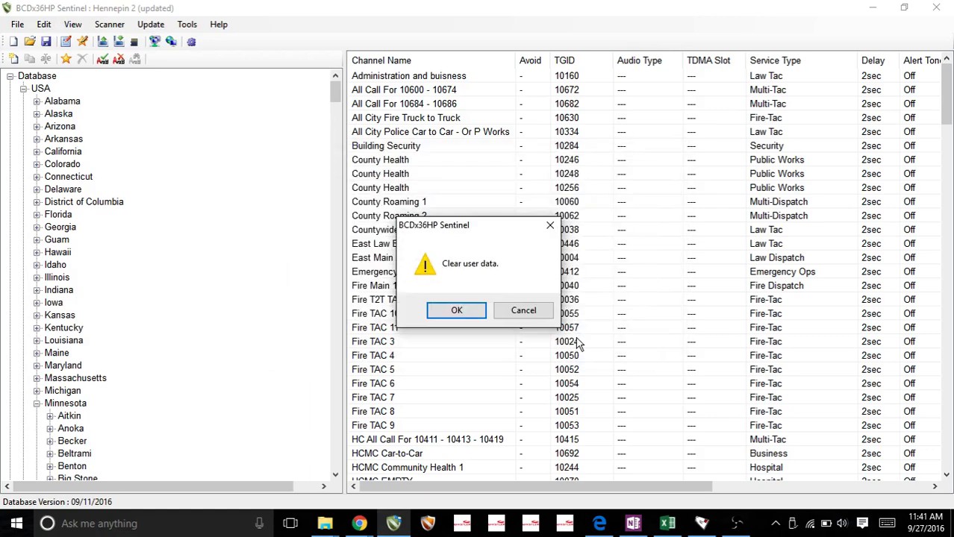
{"action": "left_click", "coordinate": [457, 310]}
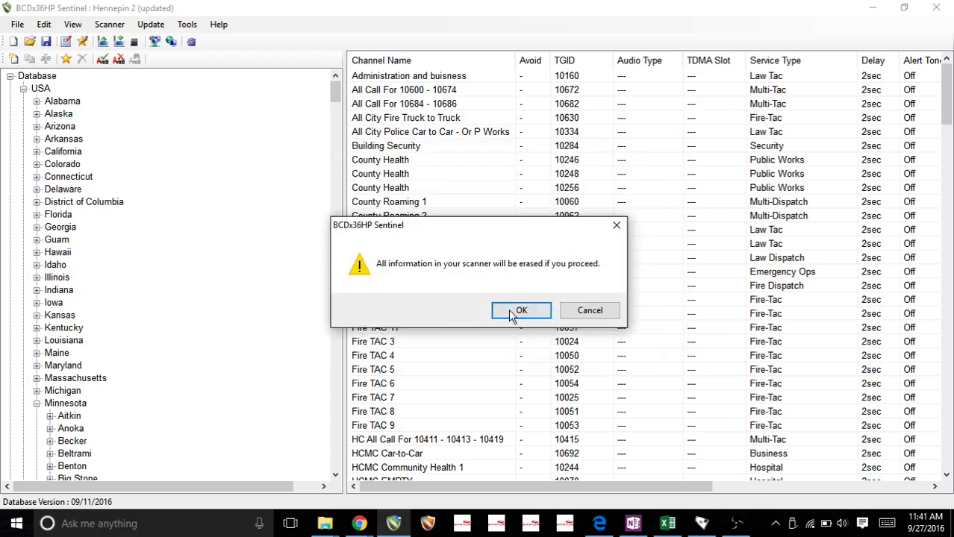
{"action": "left_click", "coordinate": [521, 310]}
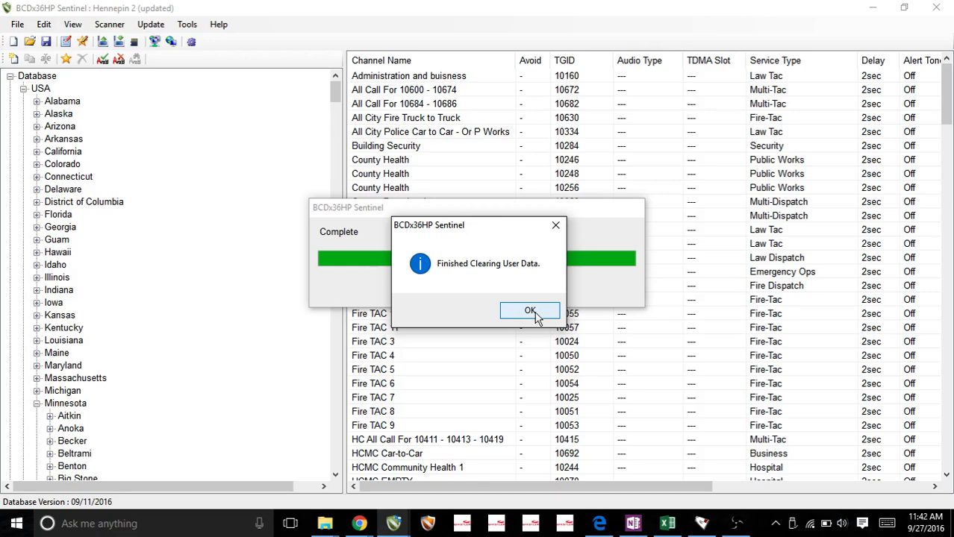
{"action": "left_click", "coordinate": [528, 311]}
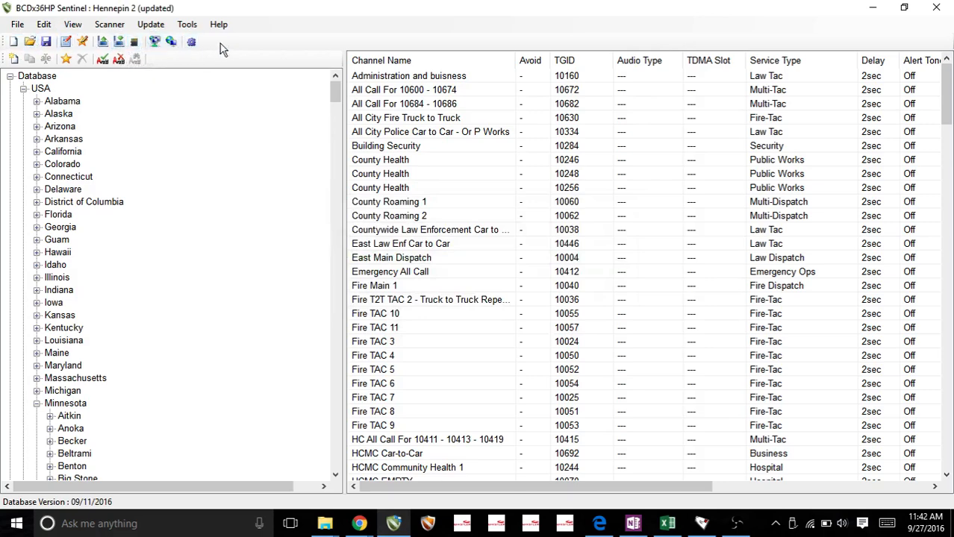
{"action": "mouse_move", "coordinate": [121, 41]}
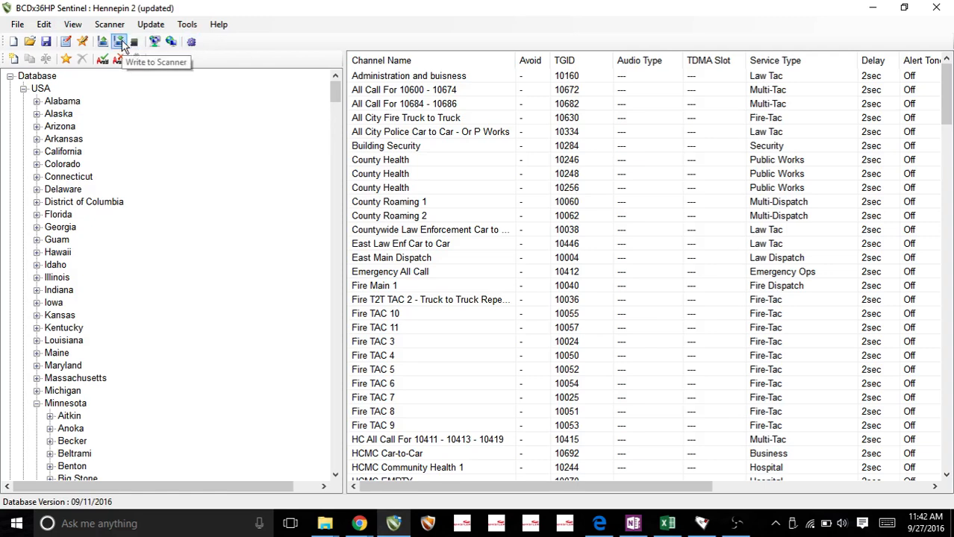
Write the Hennepin 2 favorites and full database to drive E:, erasing existing favorites lists
{"action": "left_click", "coordinate": [120, 41]}
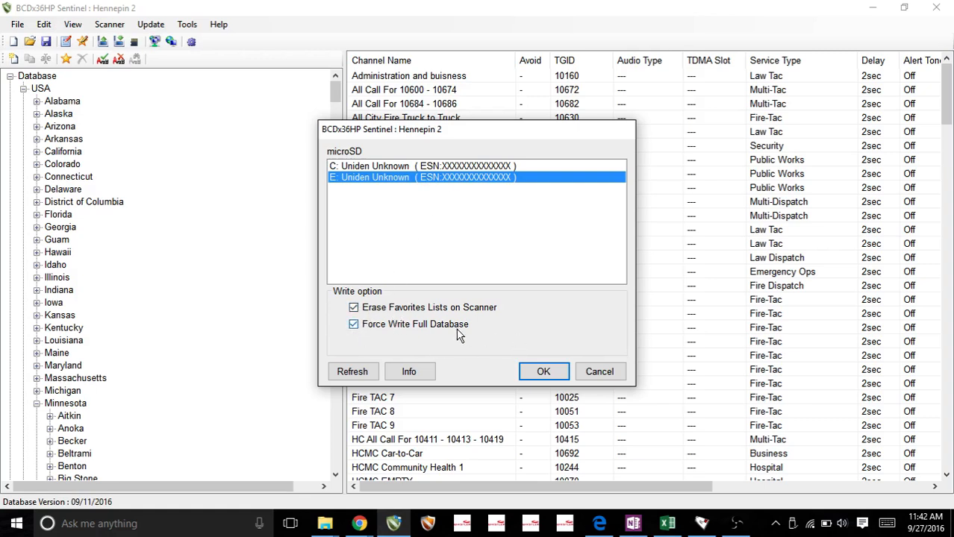
{"action": "left_click", "coordinate": [544, 372]}
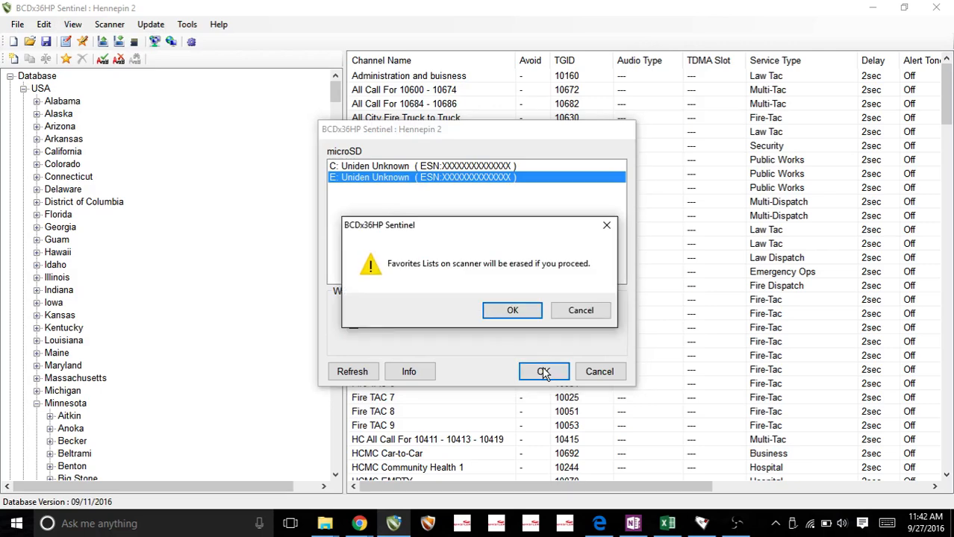
{"action": "left_click", "coordinate": [512, 310]}
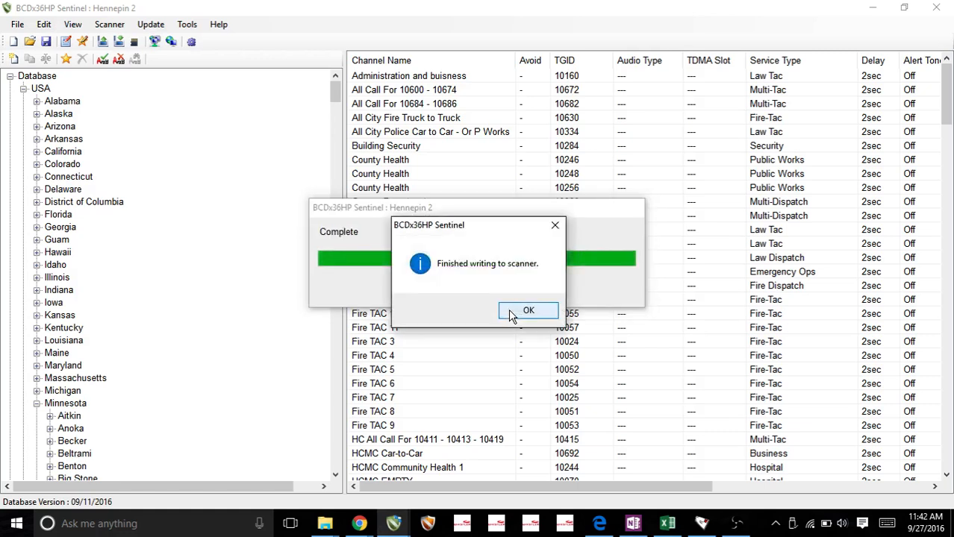
{"action": "left_click", "coordinate": [529, 311]}
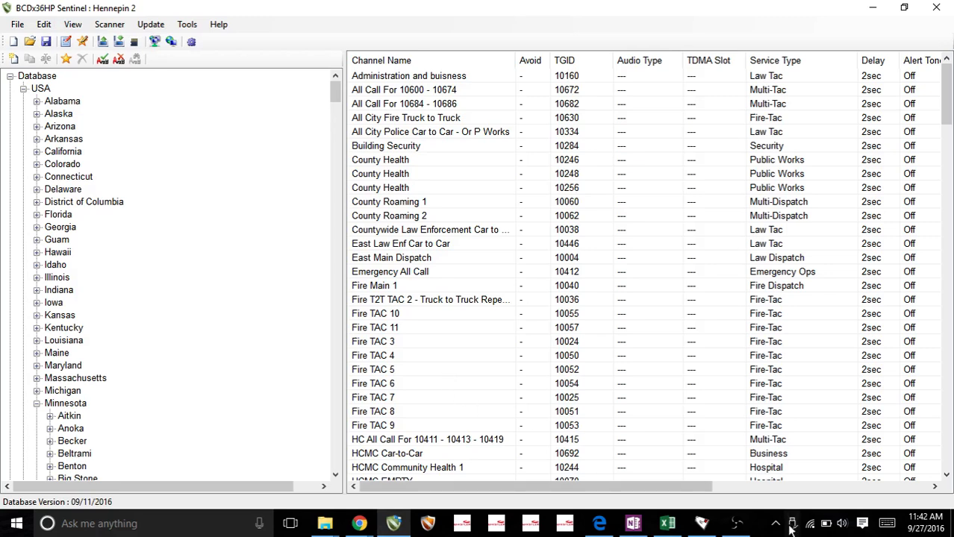
Bring up Windows' Safely Remove Hardware list offering to eject the SDHC card (E:)
{"action": "left_click", "coordinate": [793, 523]}
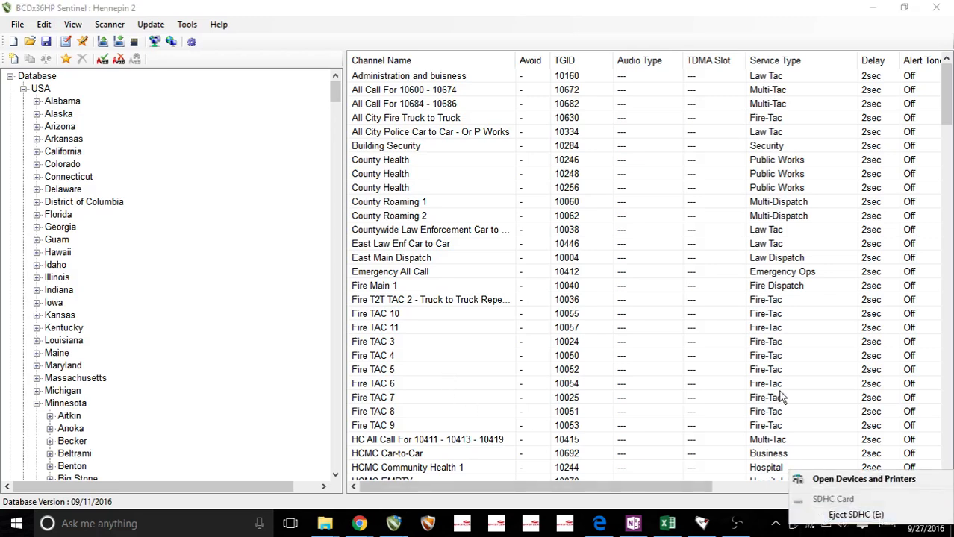
{"action": "mouse_move", "coordinate": [865, 379]}
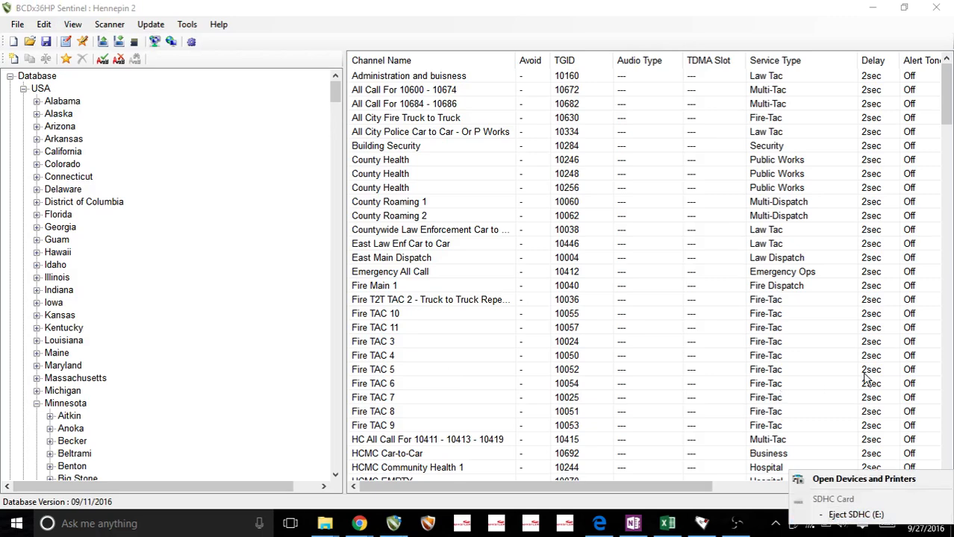